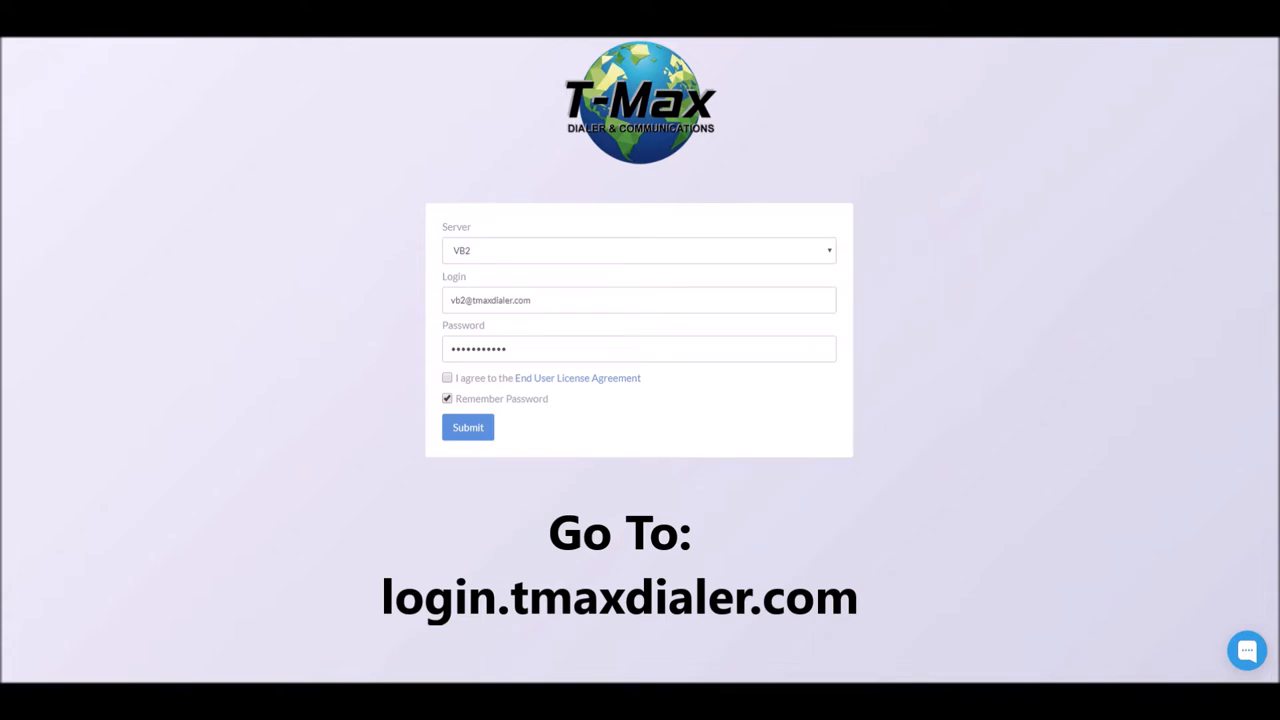
pyautogui.moveTo(857, 239)
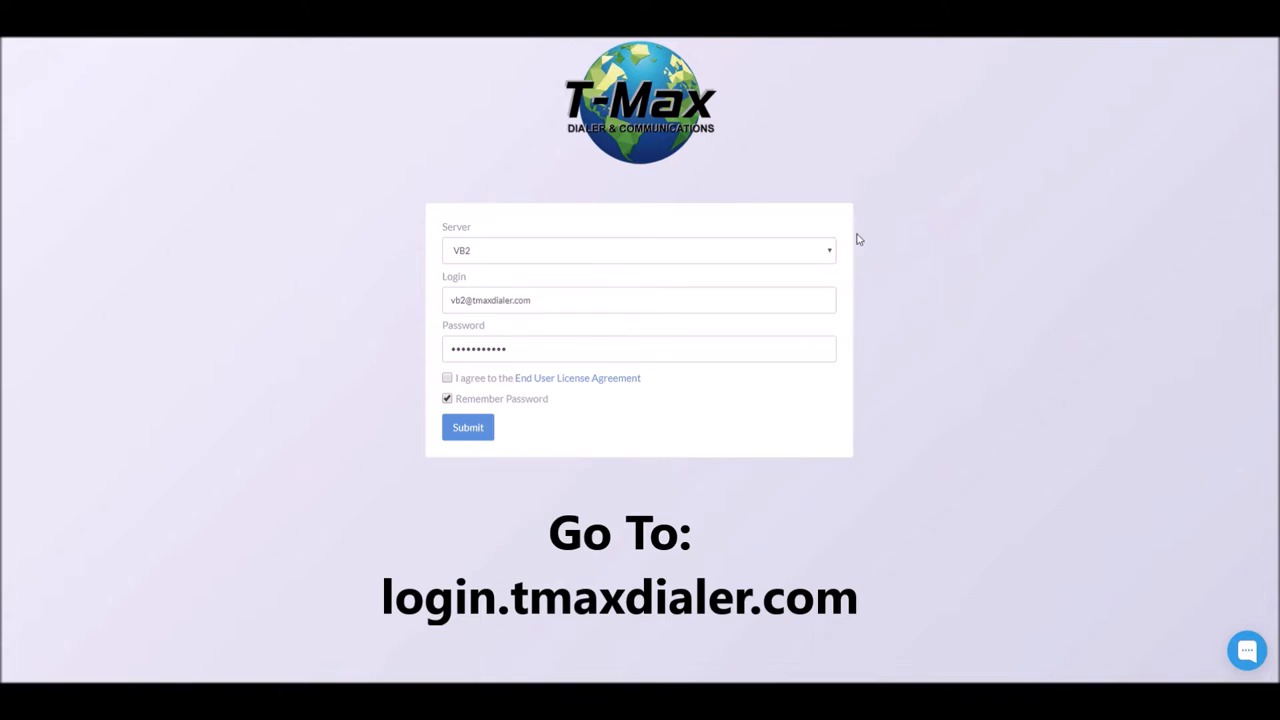
pyautogui.moveTo(855, 258)
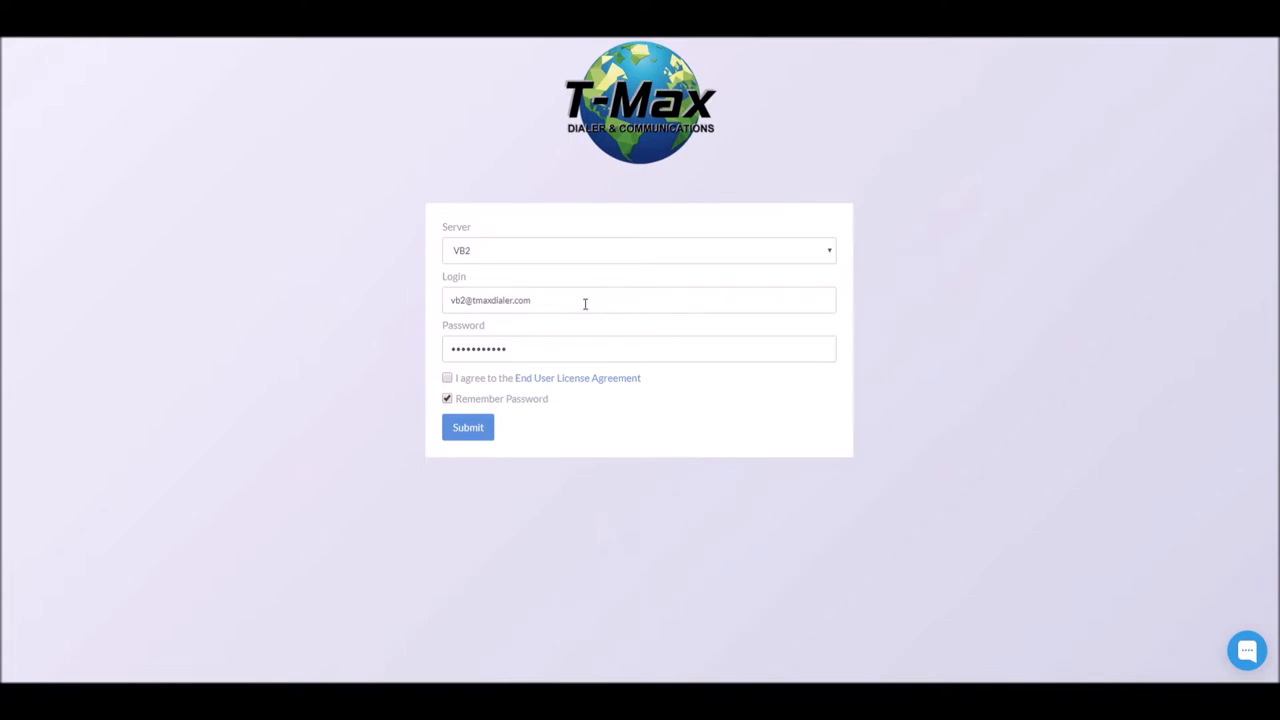
pyautogui.moveTo(604, 359)
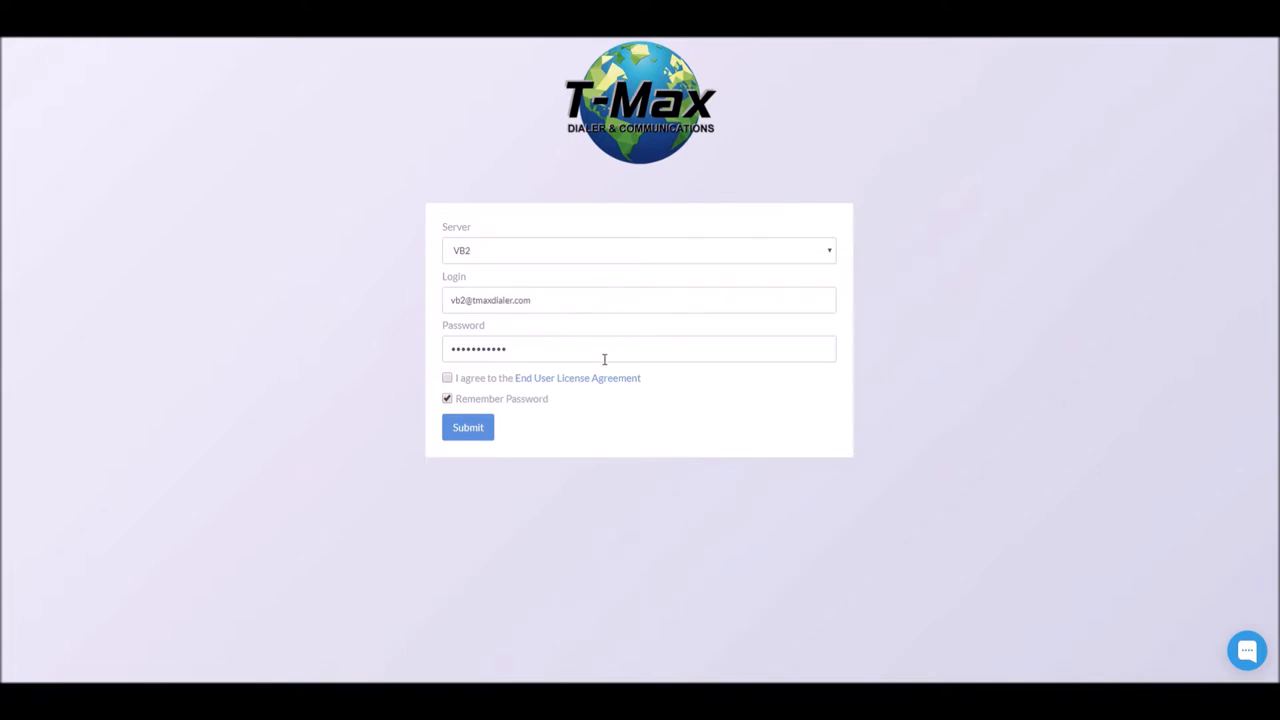
pyautogui.moveTo(570, 370)
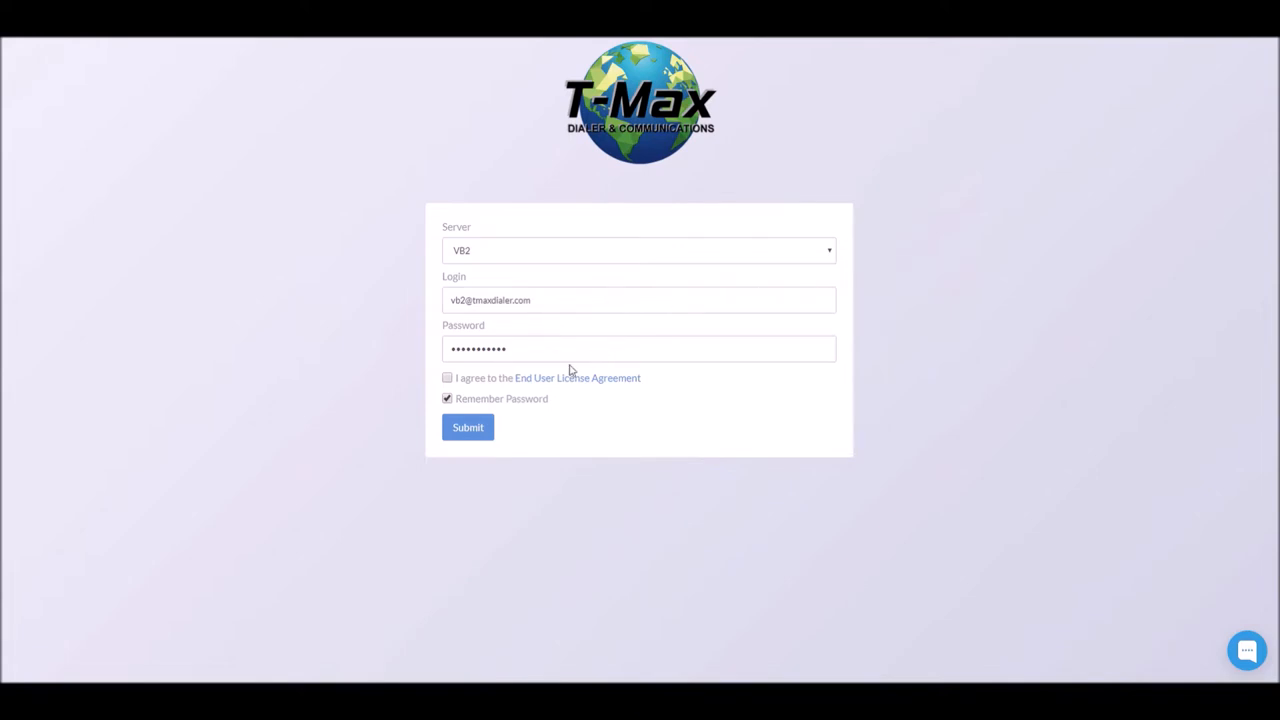
# Accept the End User License Agreement and sign in to the VB2 server
pyautogui.click(447, 377)
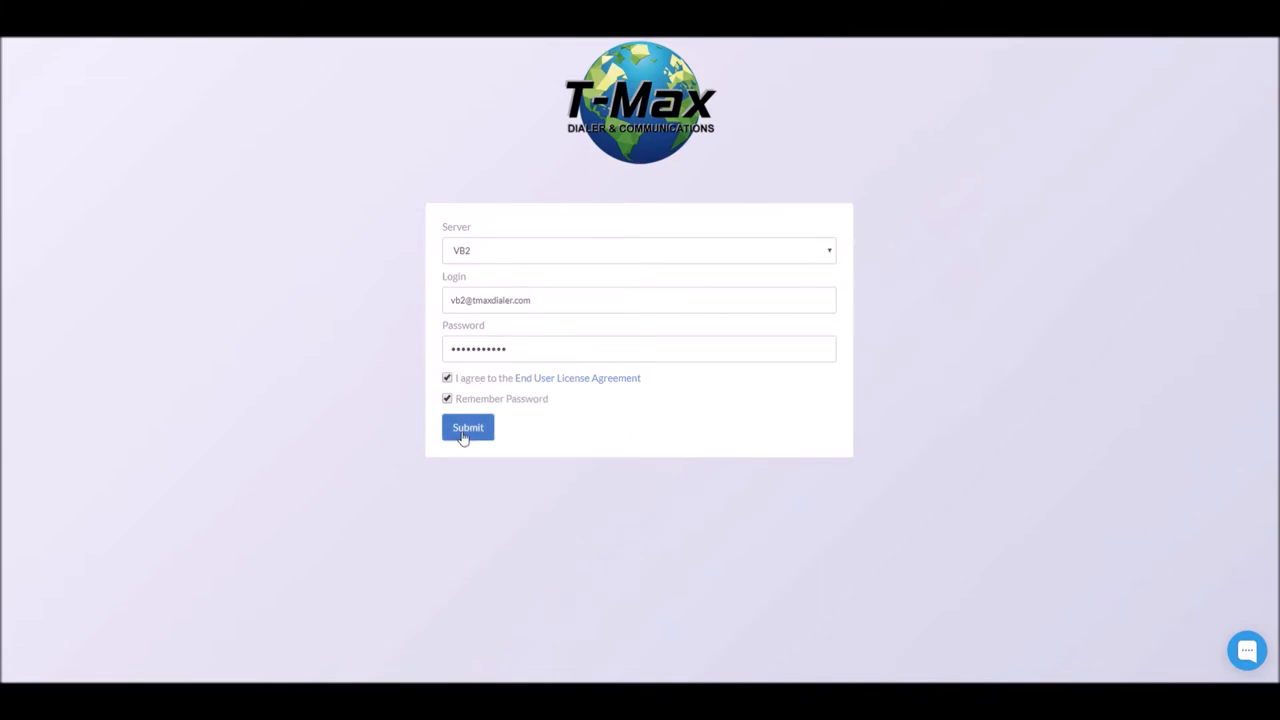
pyautogui.click(467, 428)
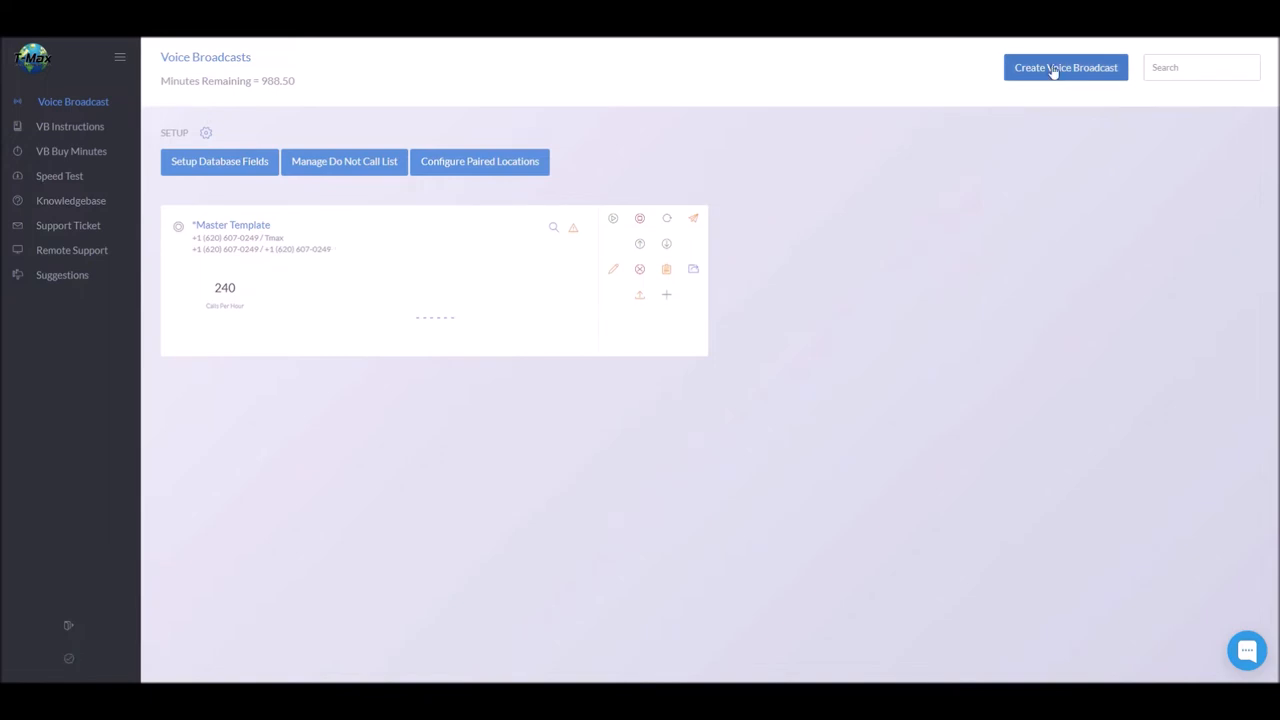
# Create a new voice broadcast loaded from the Master Template and named 'Test'
pyautogui.click(1065, 67)
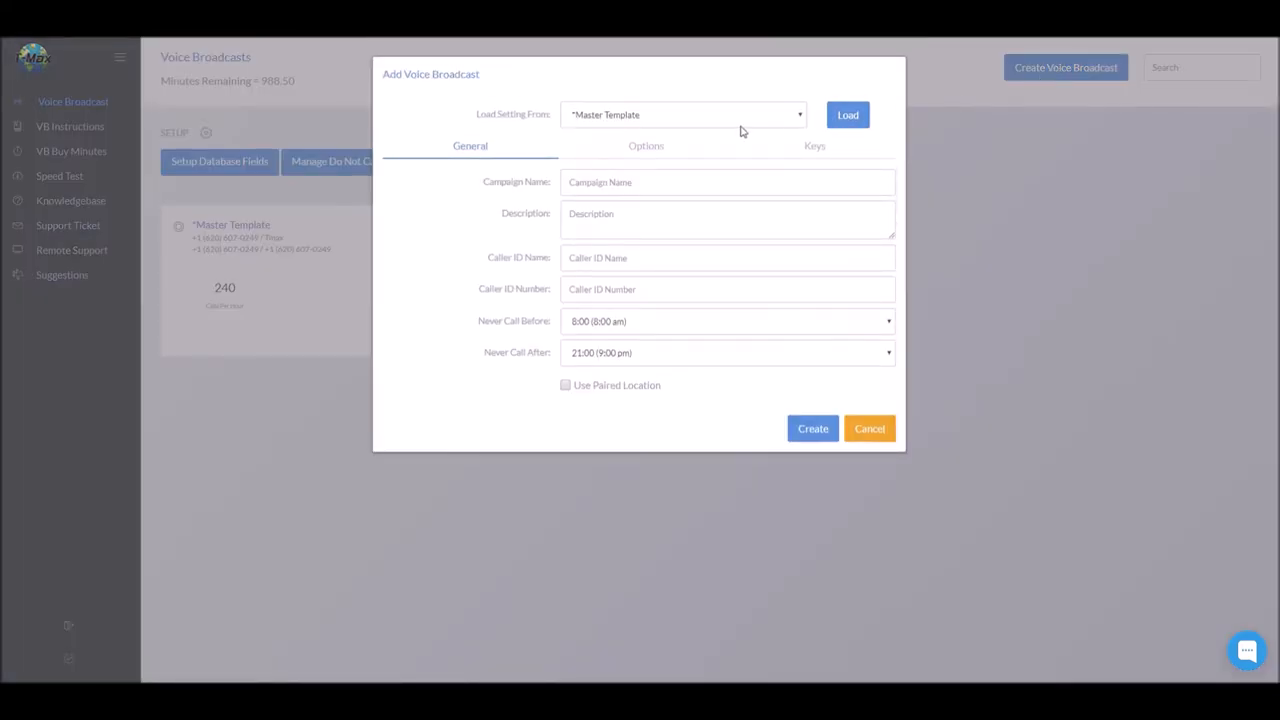
pyautogui.click(847, 114)
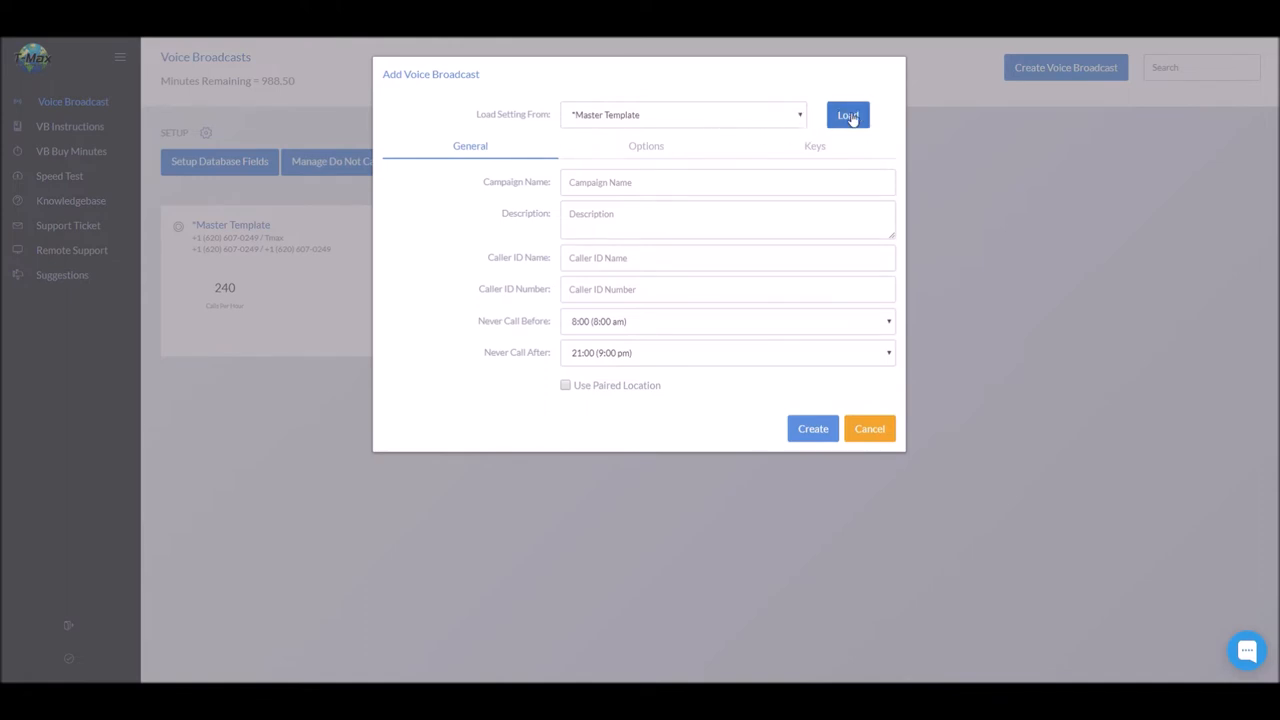
pyautogui.click(847, 114)
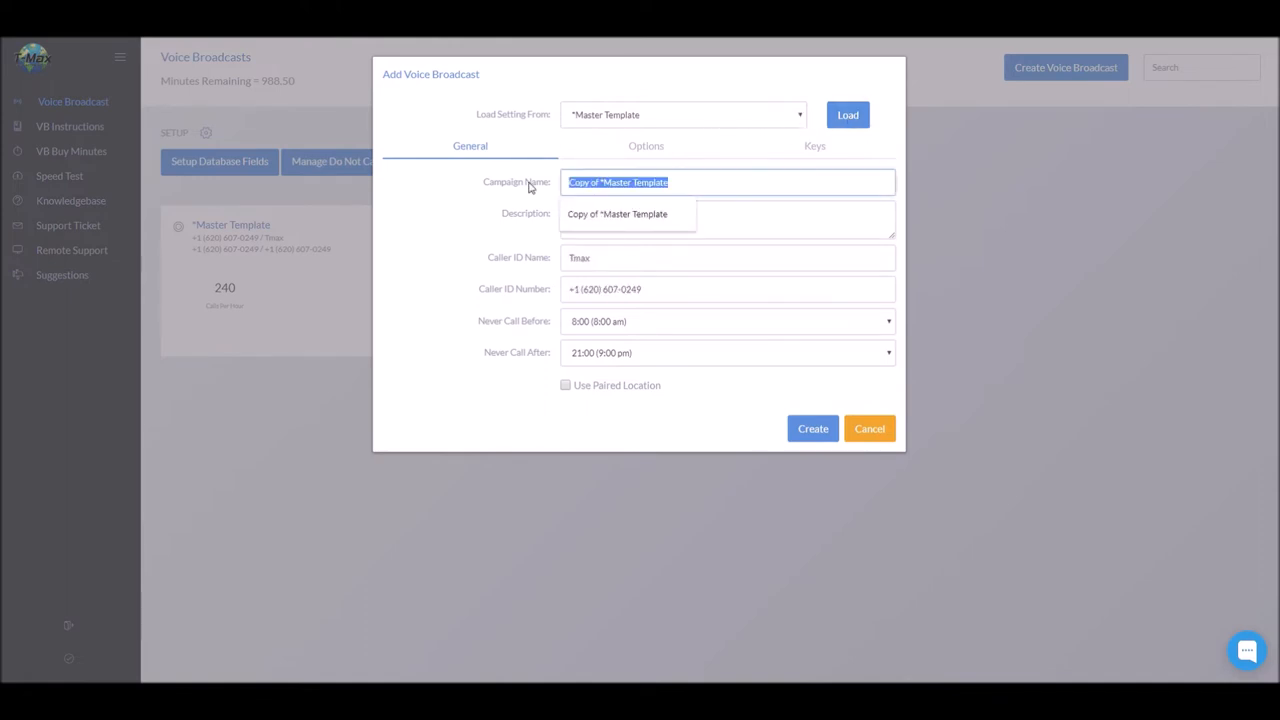
pyautogui.write('Test')
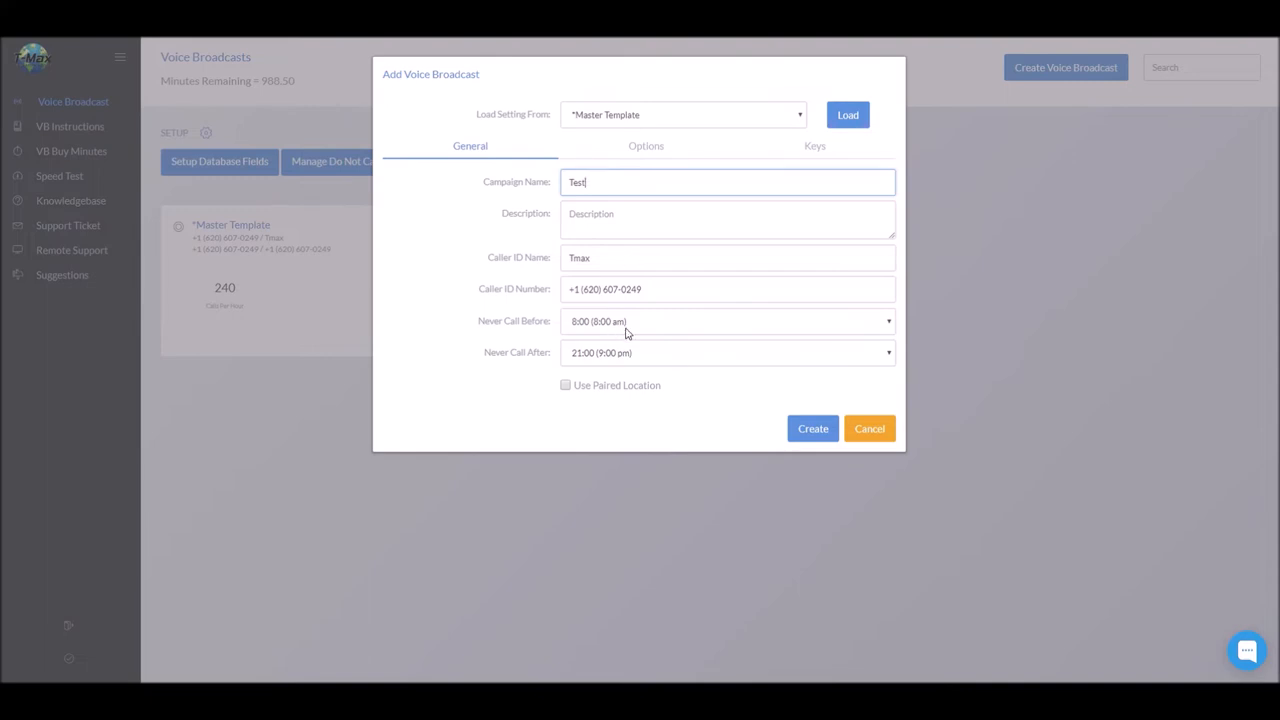
pyautogui.moveTo(625, 360)
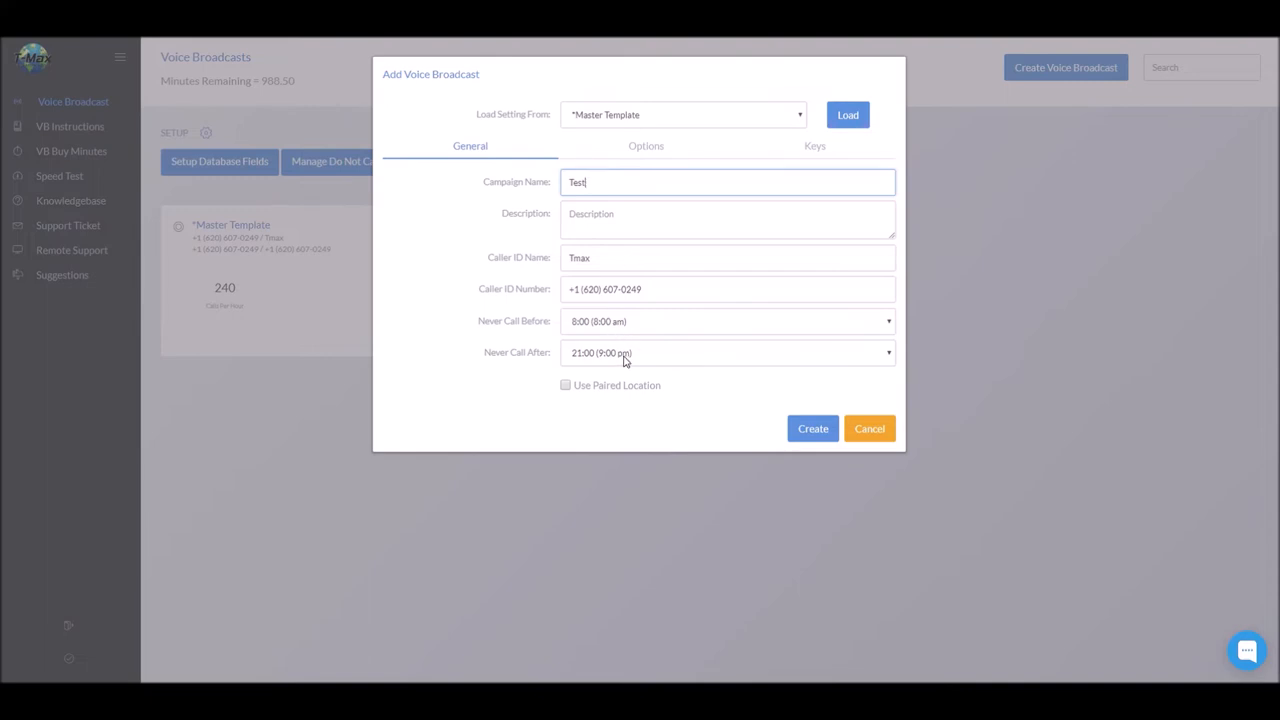
pyautogui.moveTo(656, 351)
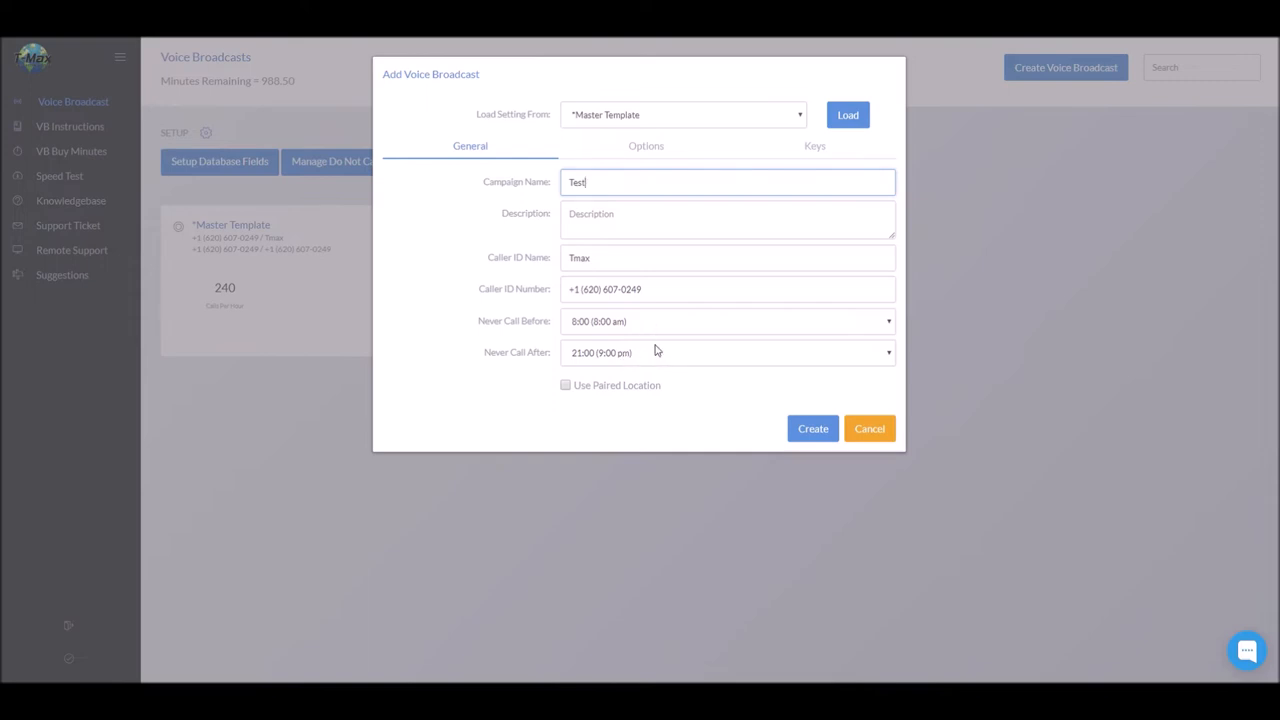
pyautogui.click(646, 145)
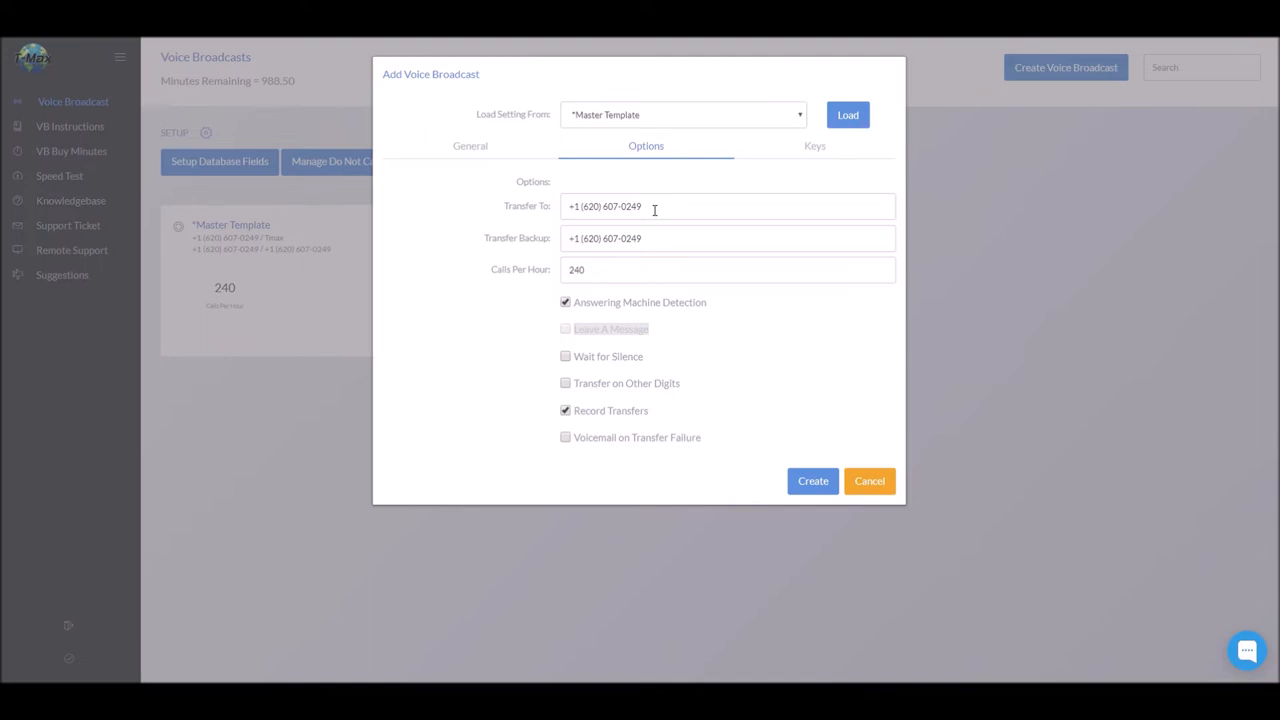
pyautogui.moveTo(667, 239)
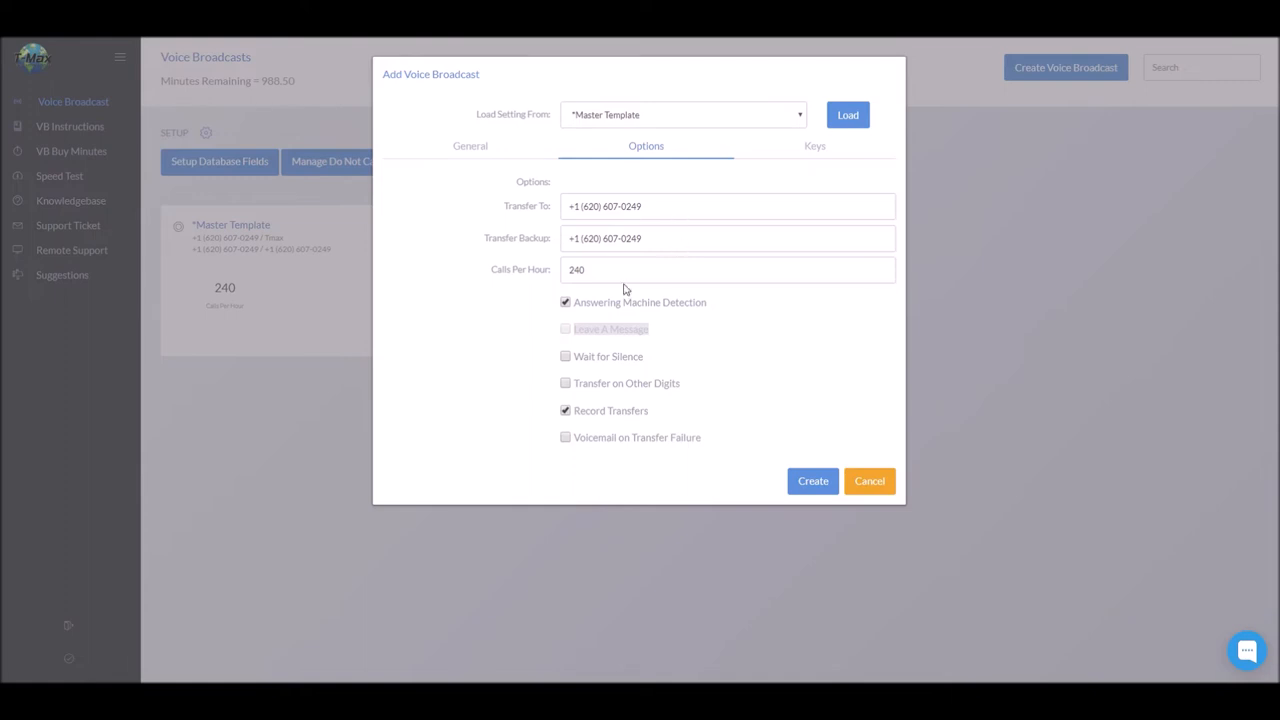
pyautogui.click(700, 269)
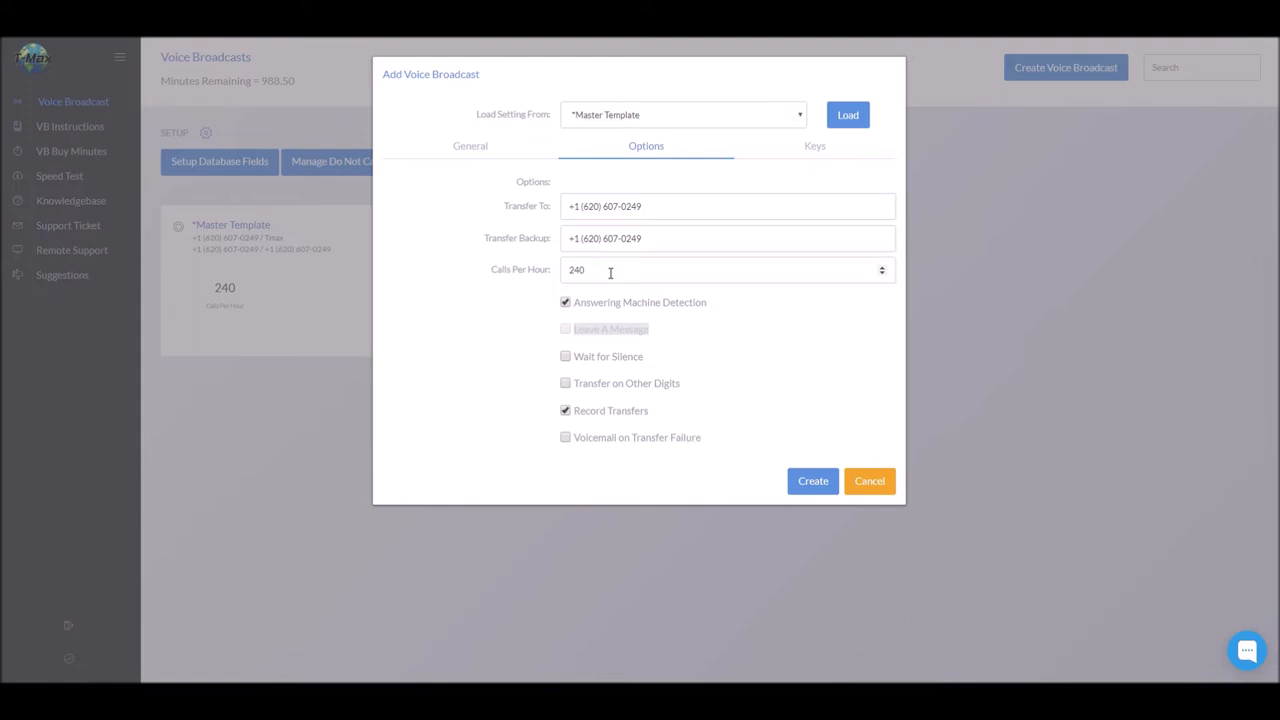
pyautogui.click(727, 269)
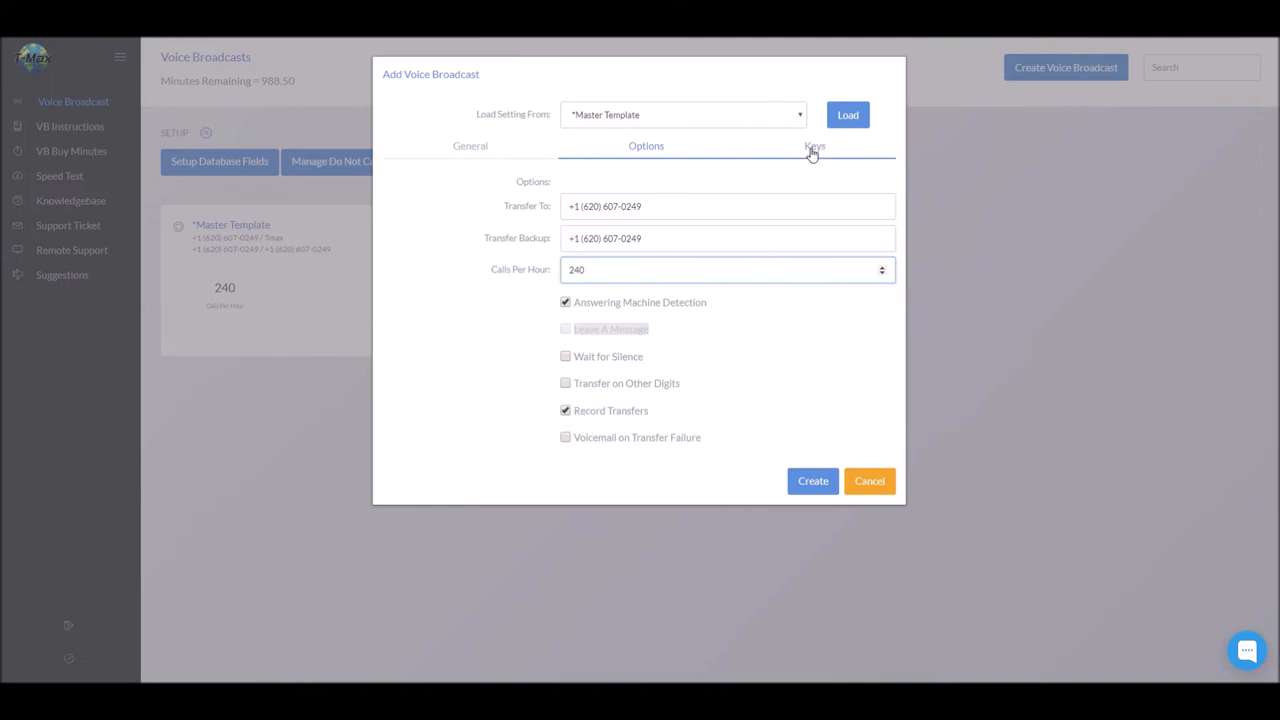
# Leave the DNC key at None and create the Test voice broadcast
pyautogui.click(814, 146)
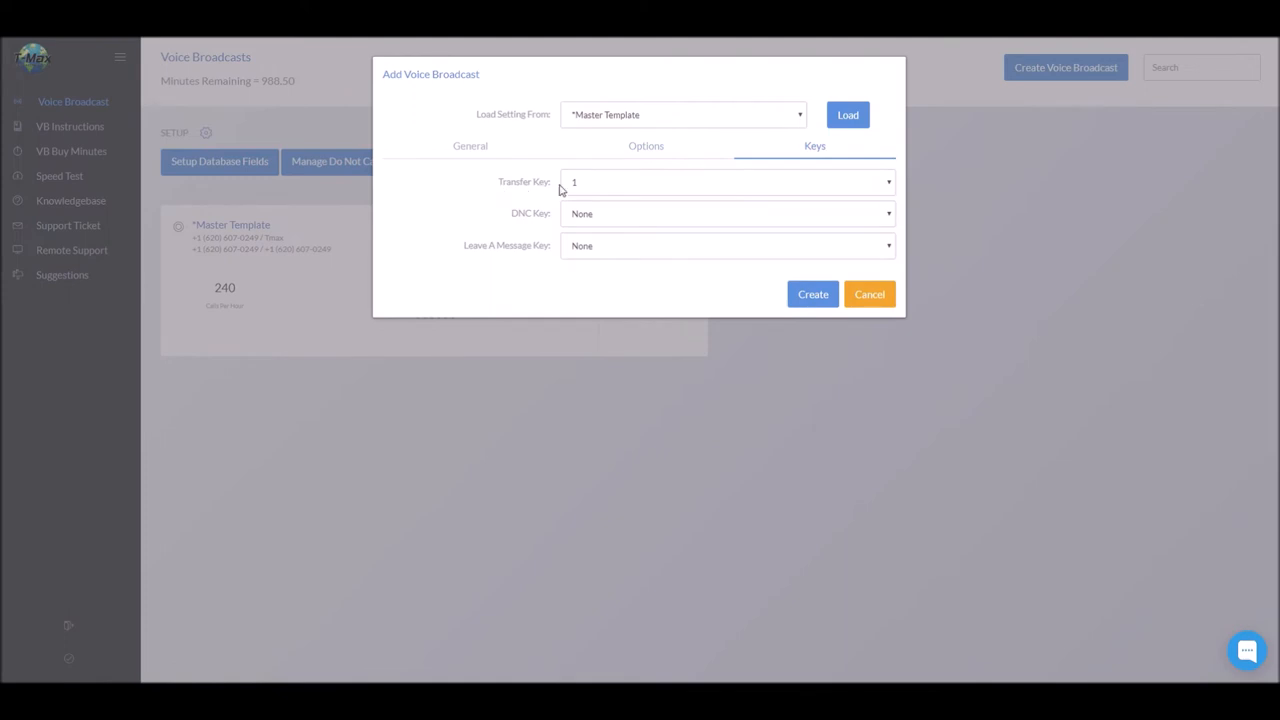
pyautogui.moveTo(536, 229)
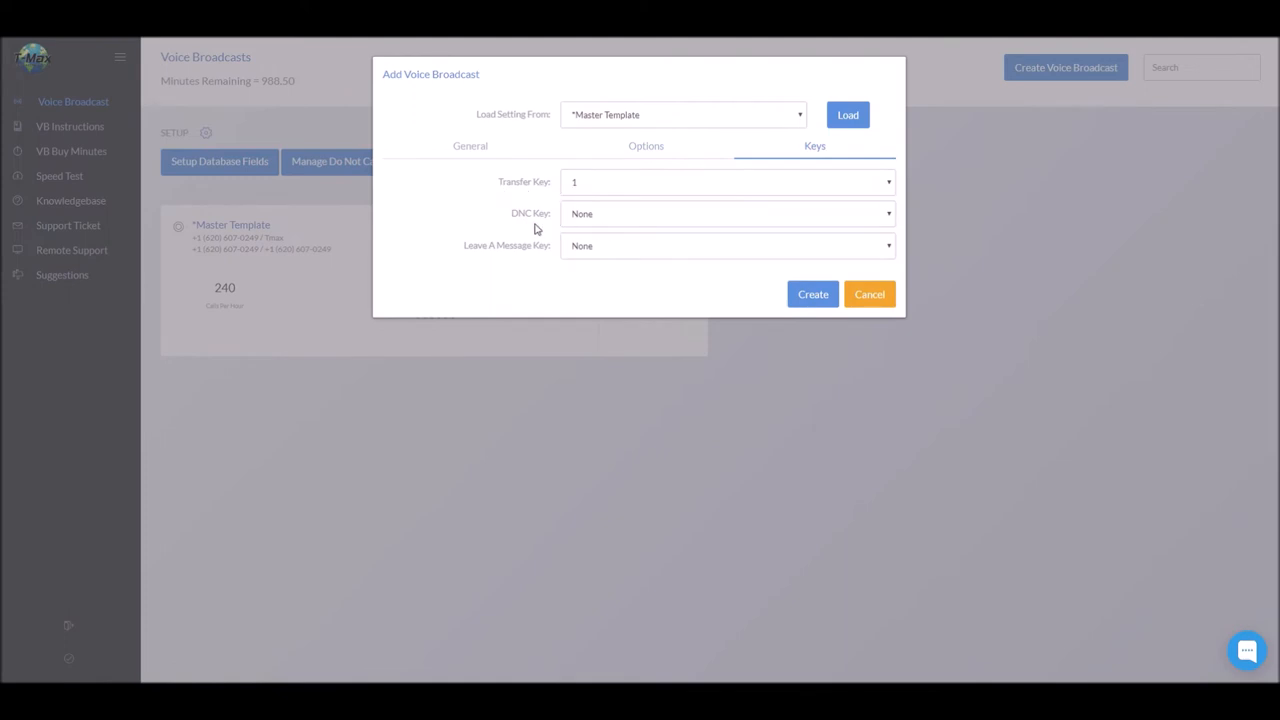
pyautogui.click(727, 213)
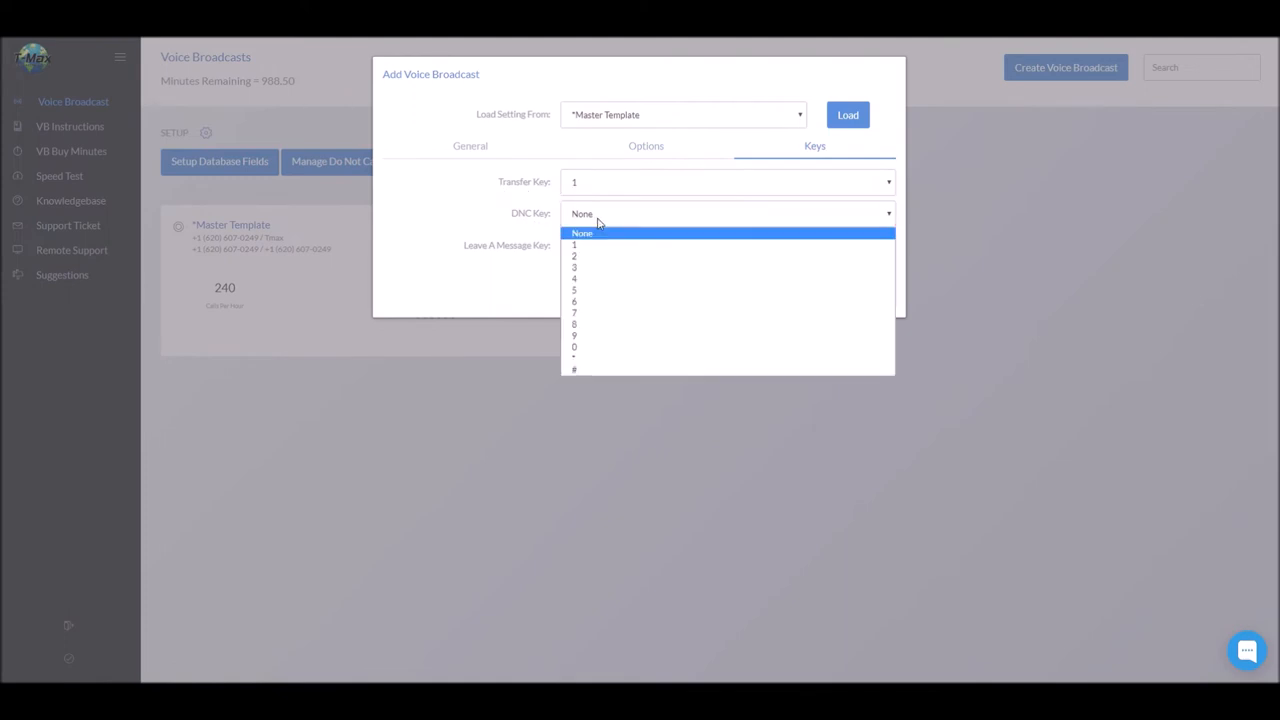
pyautogui.moveTo(615, 230)
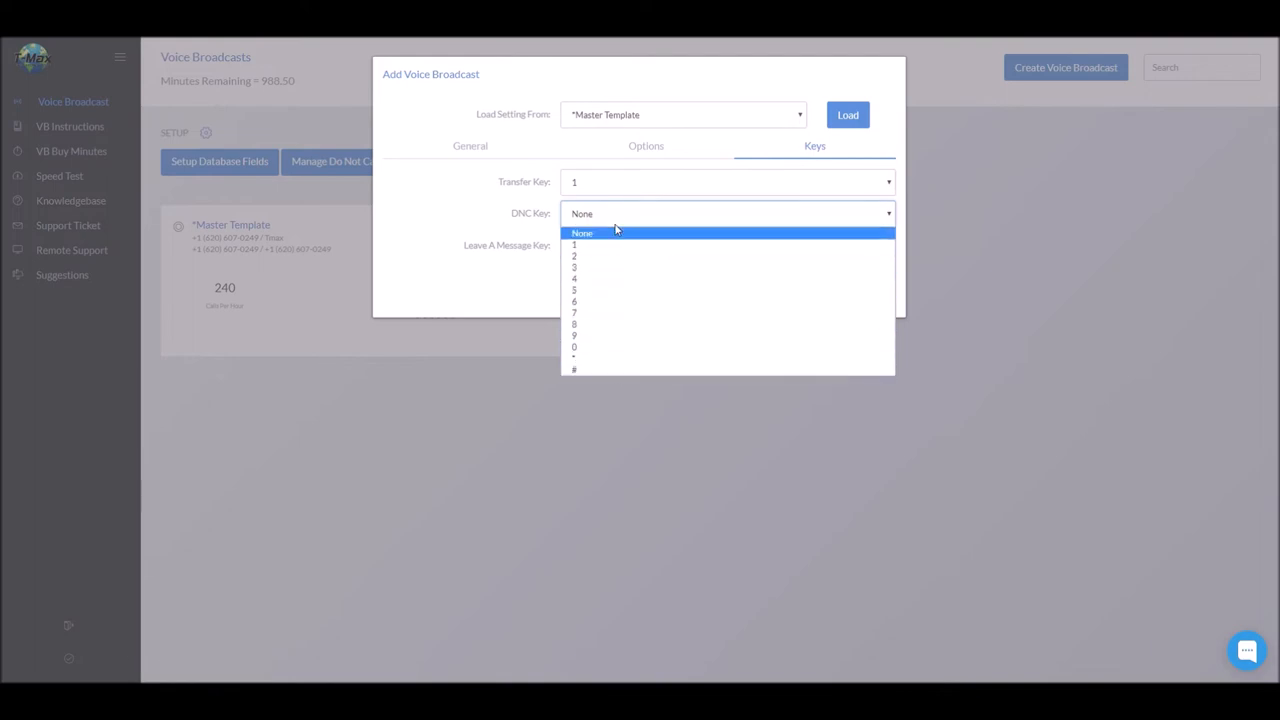
pyautogui.click(582, 232)
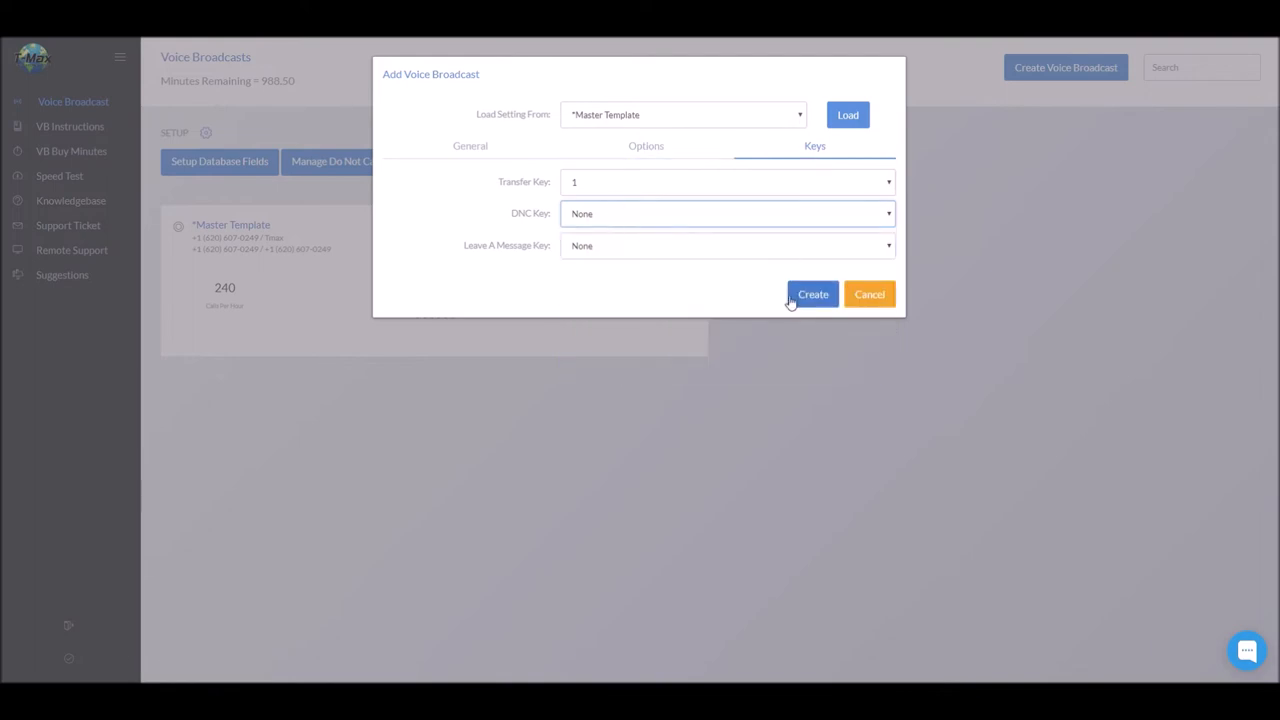
pyautogui.click(813, 294)
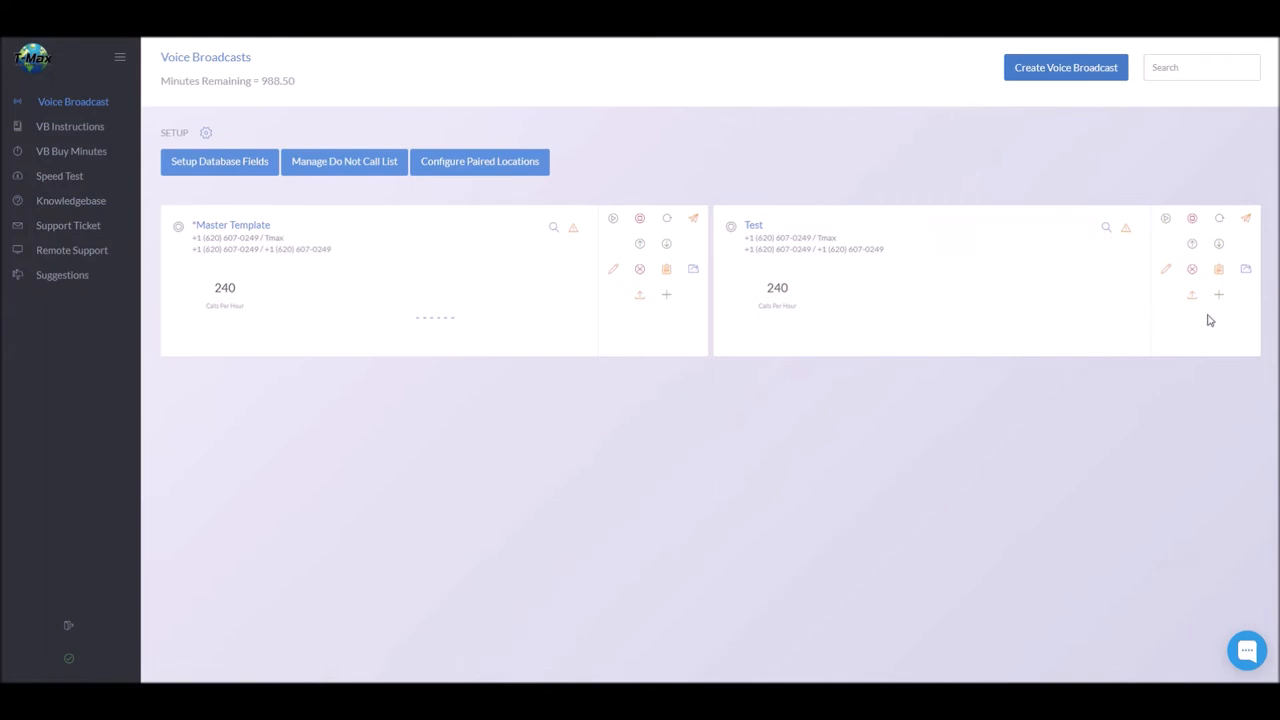
# Add contacts to the Test broadcast by uploading a CSV file
pyautogui.click(1219, 294)
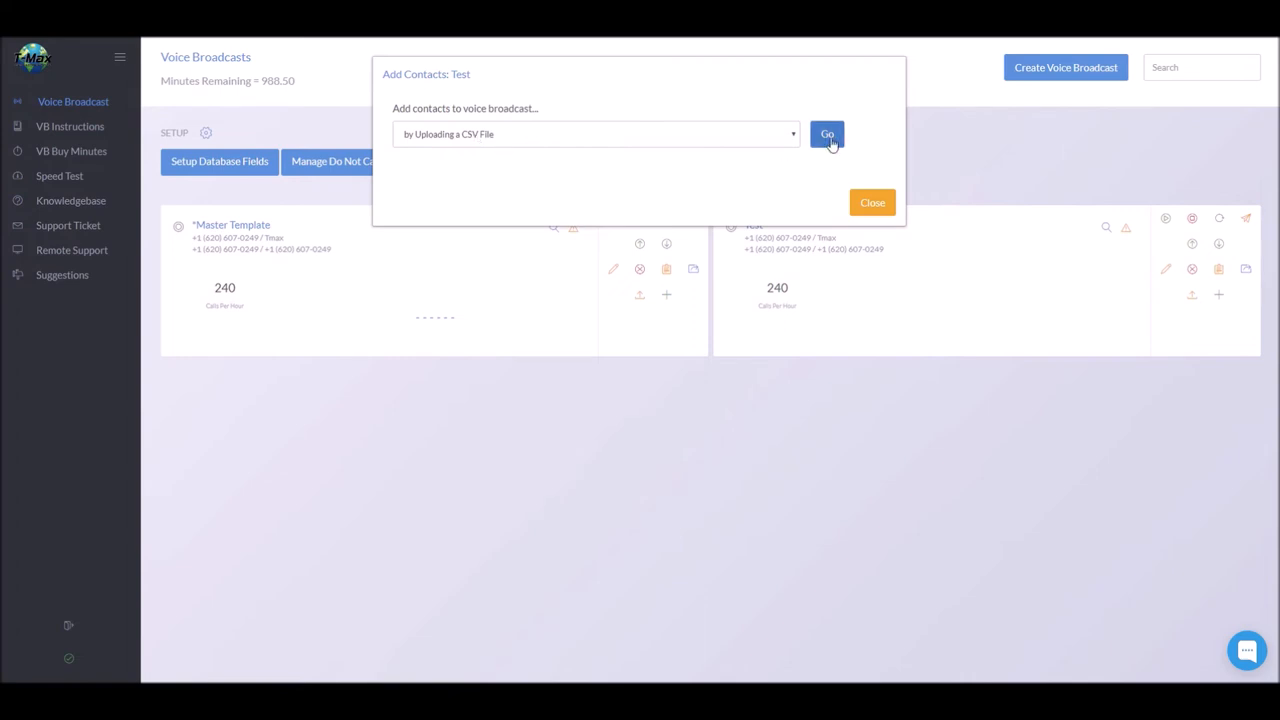
pyautogui.click(826, 134)
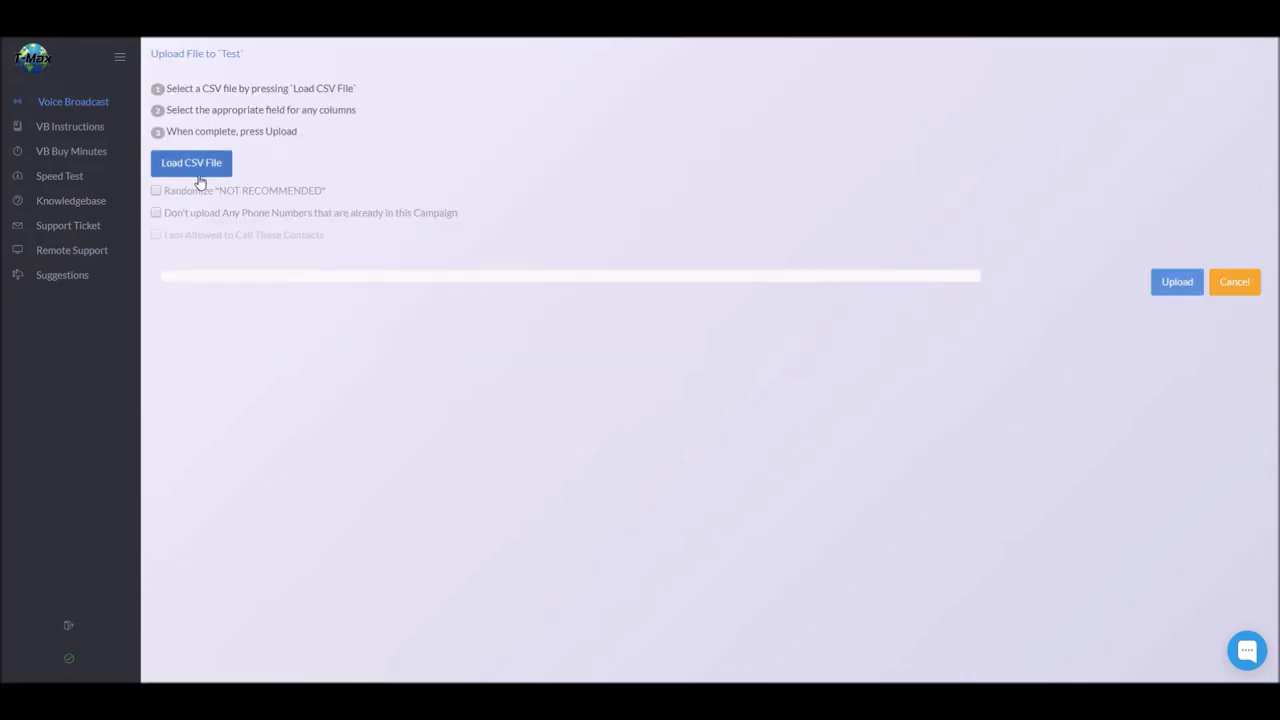
# Load the 'Test' CSV contact file for field mapping
pyautogui.click(191, 163)
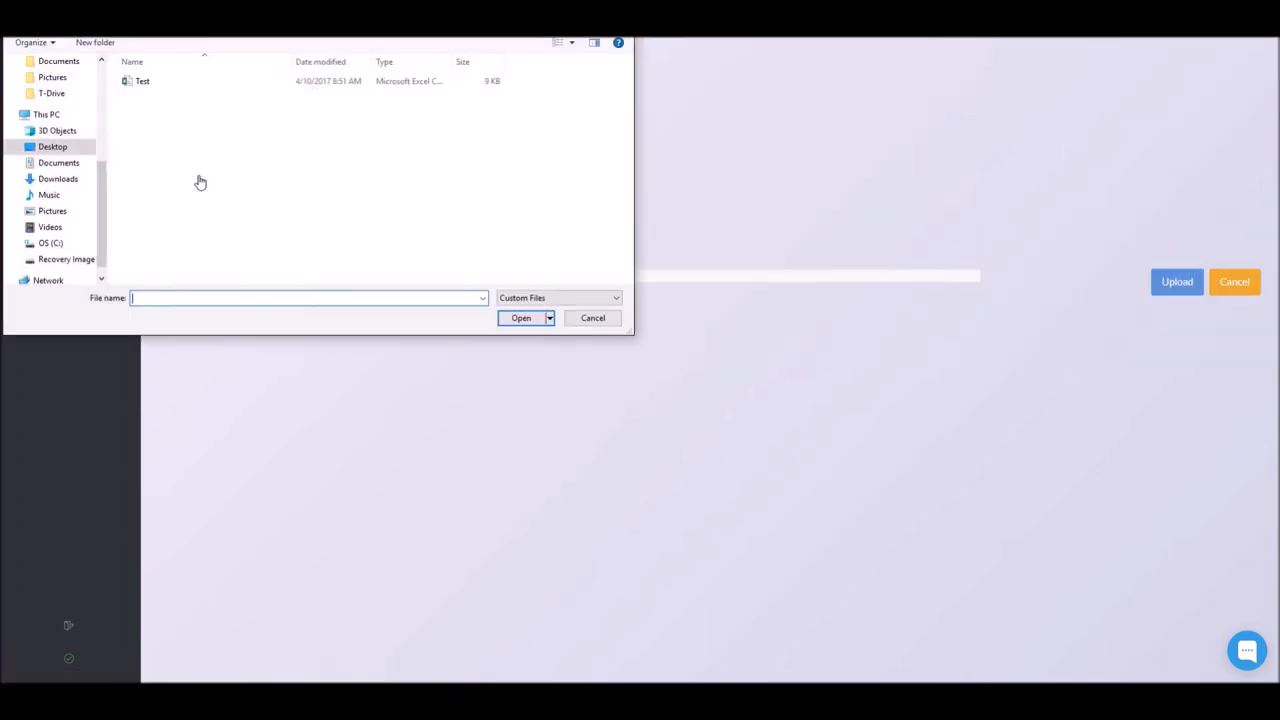
pyautogui.click(142, 81)
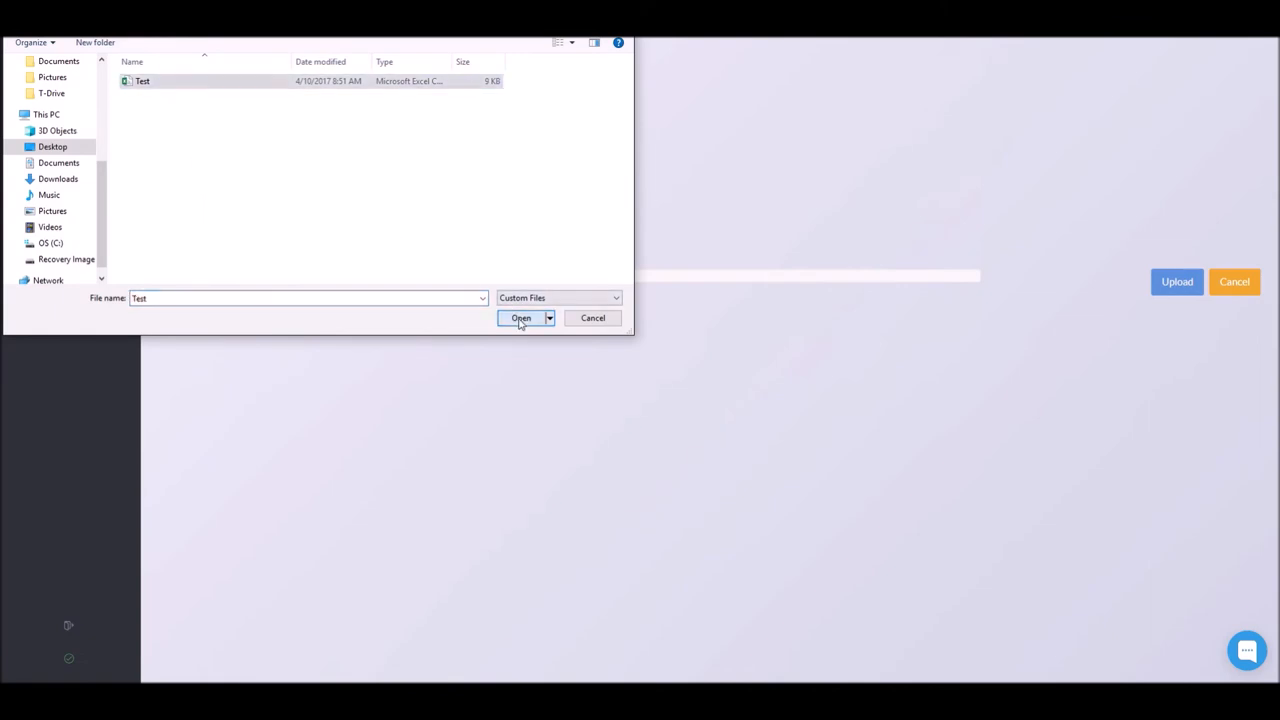
pyautogui.click(521, 318)
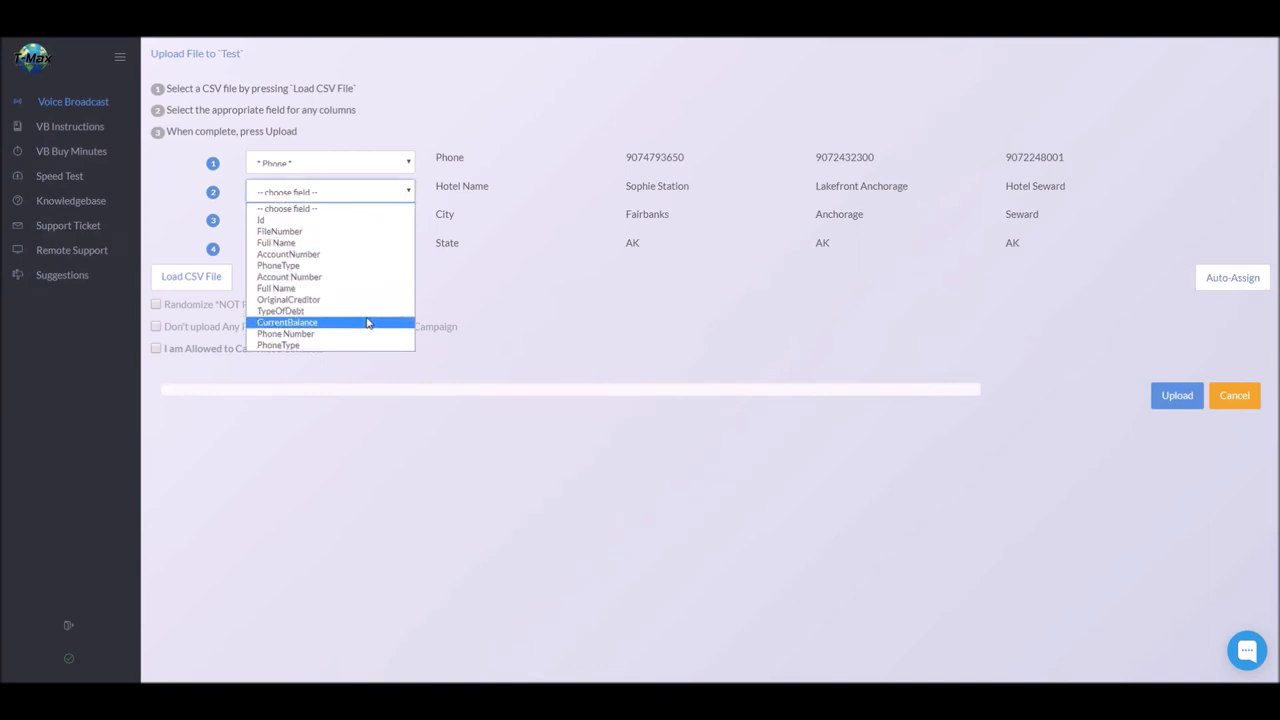
# Map Hotel Name to Full Name and City to Phone Number, then confirm calling permission
pyautogui.click(276, 242)
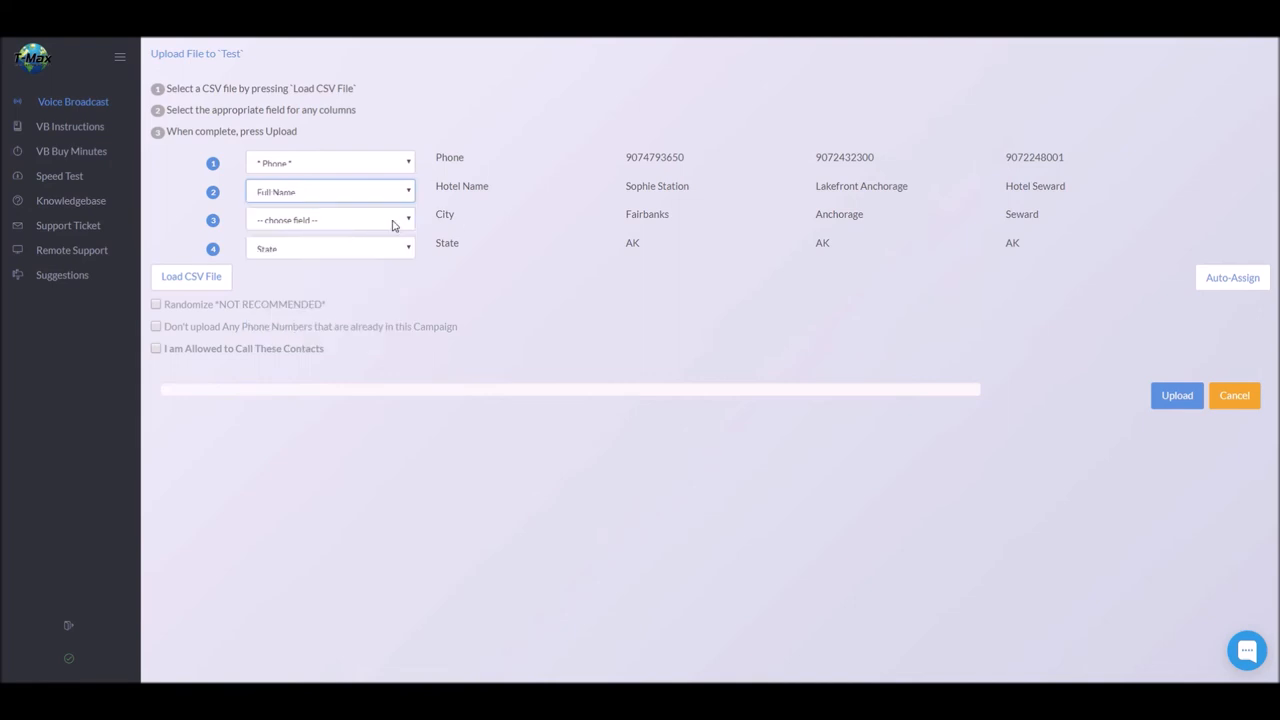
pyautogui.click(330, 219)
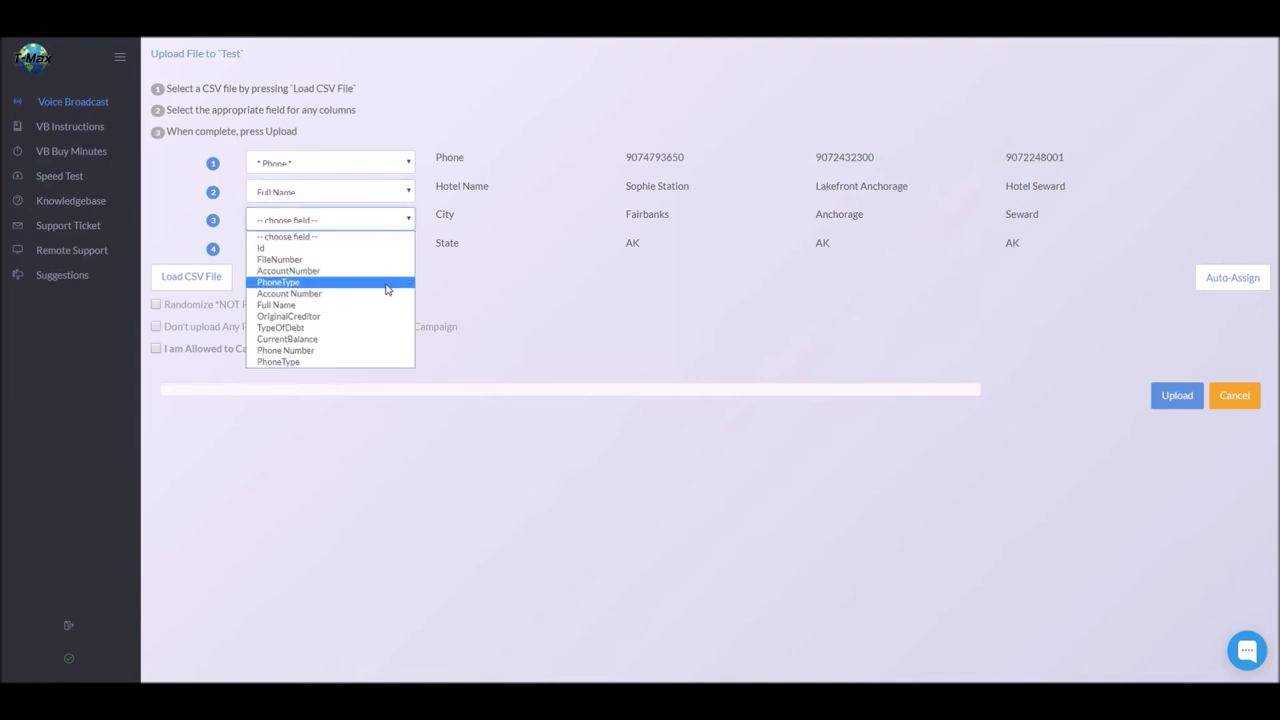
pyautogui.click(278, 281)
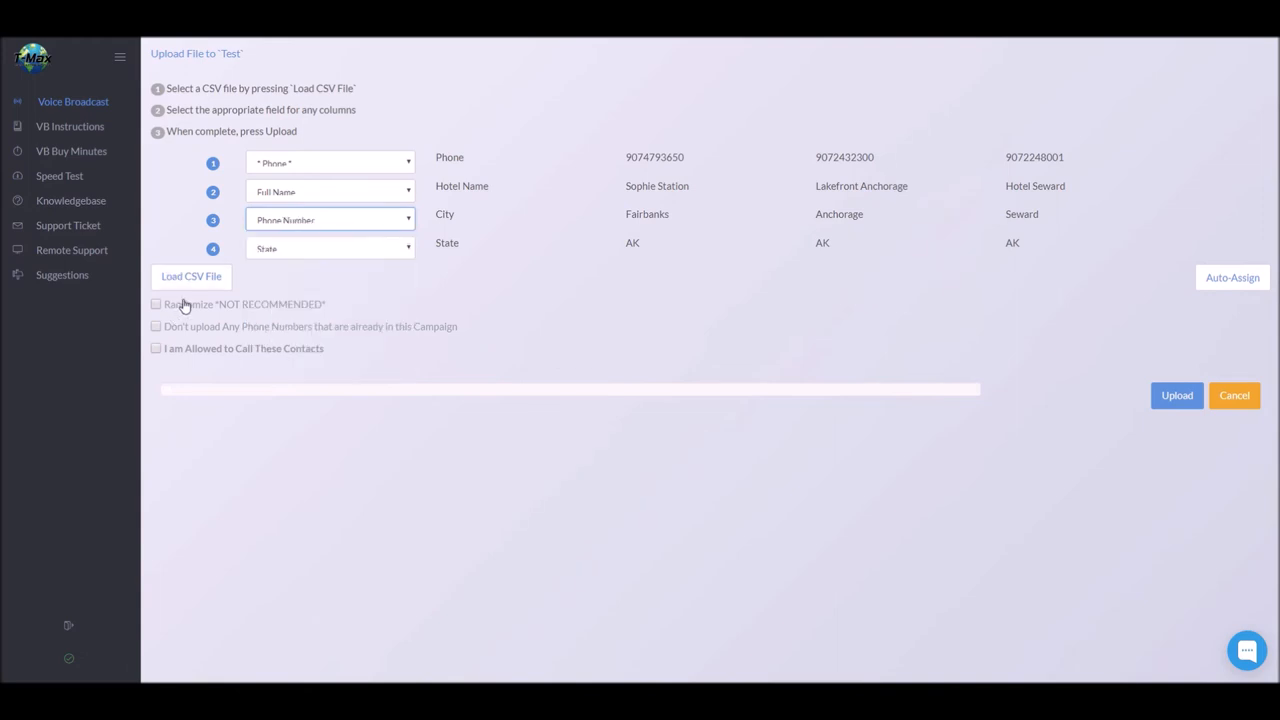
pyautogui.moveTo(238, 291)
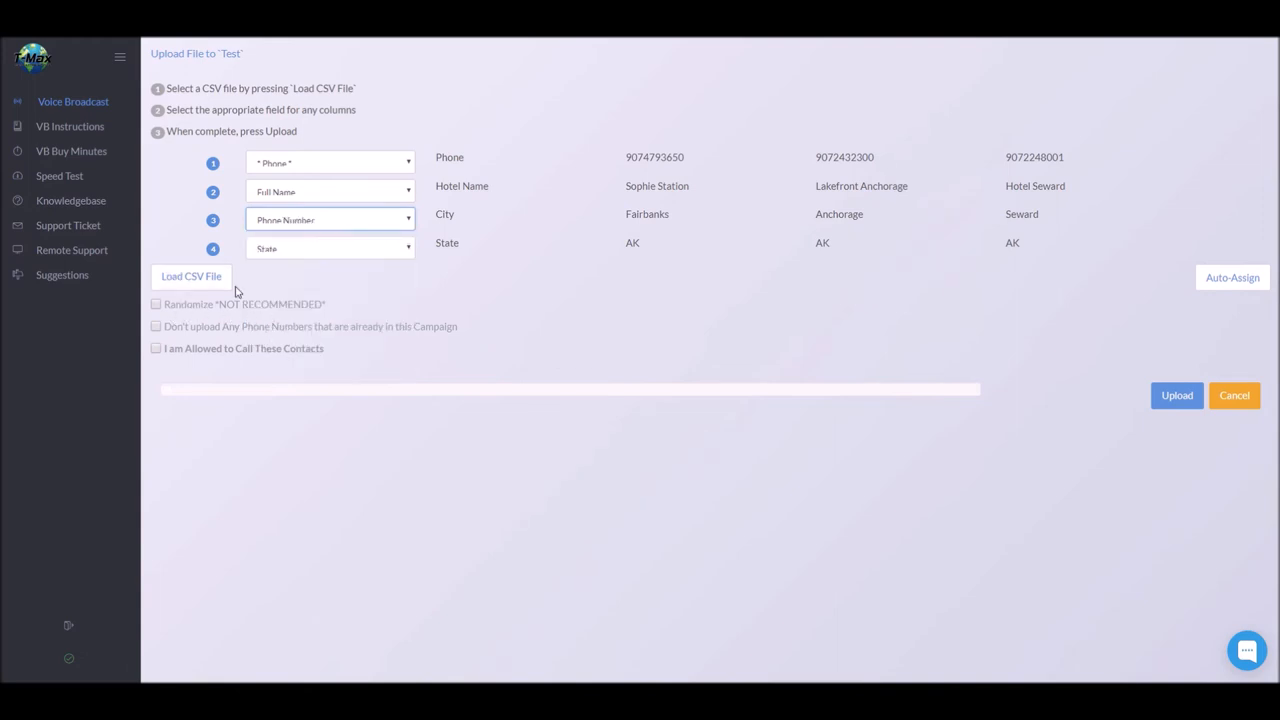
pyautogui.moveTo(177, 341)
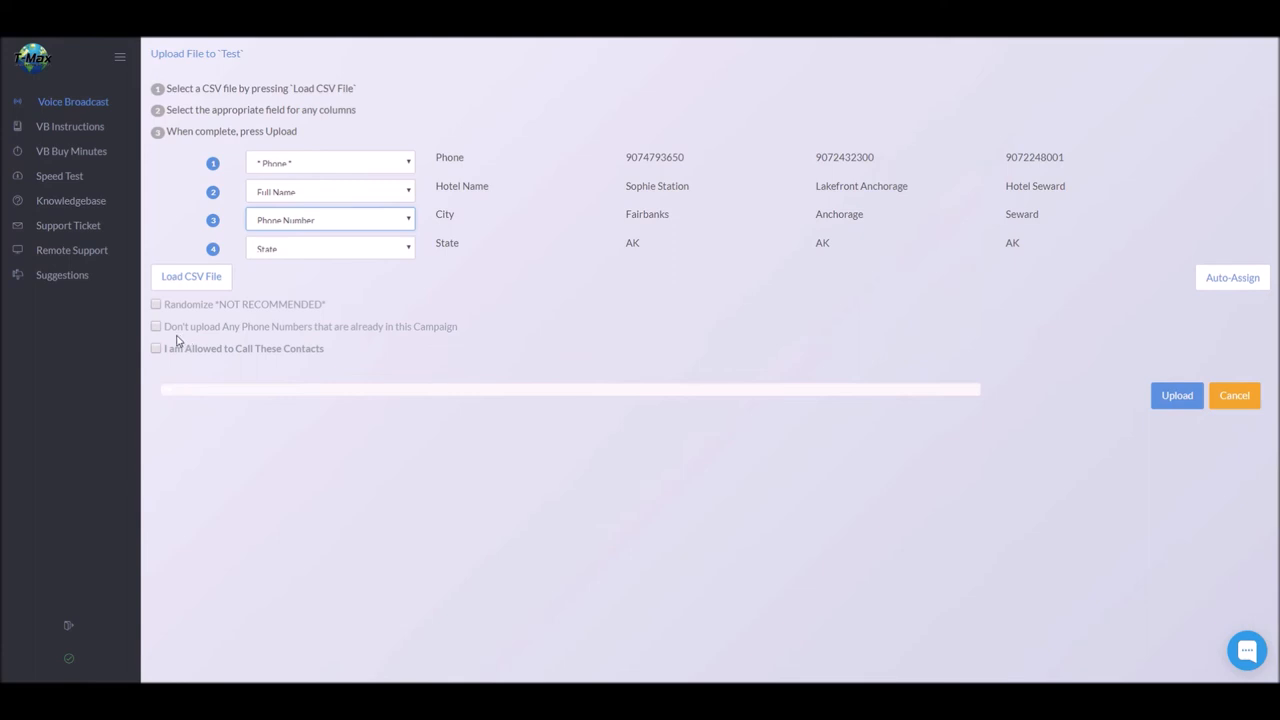
pyautogui.moveTo(212, 337)
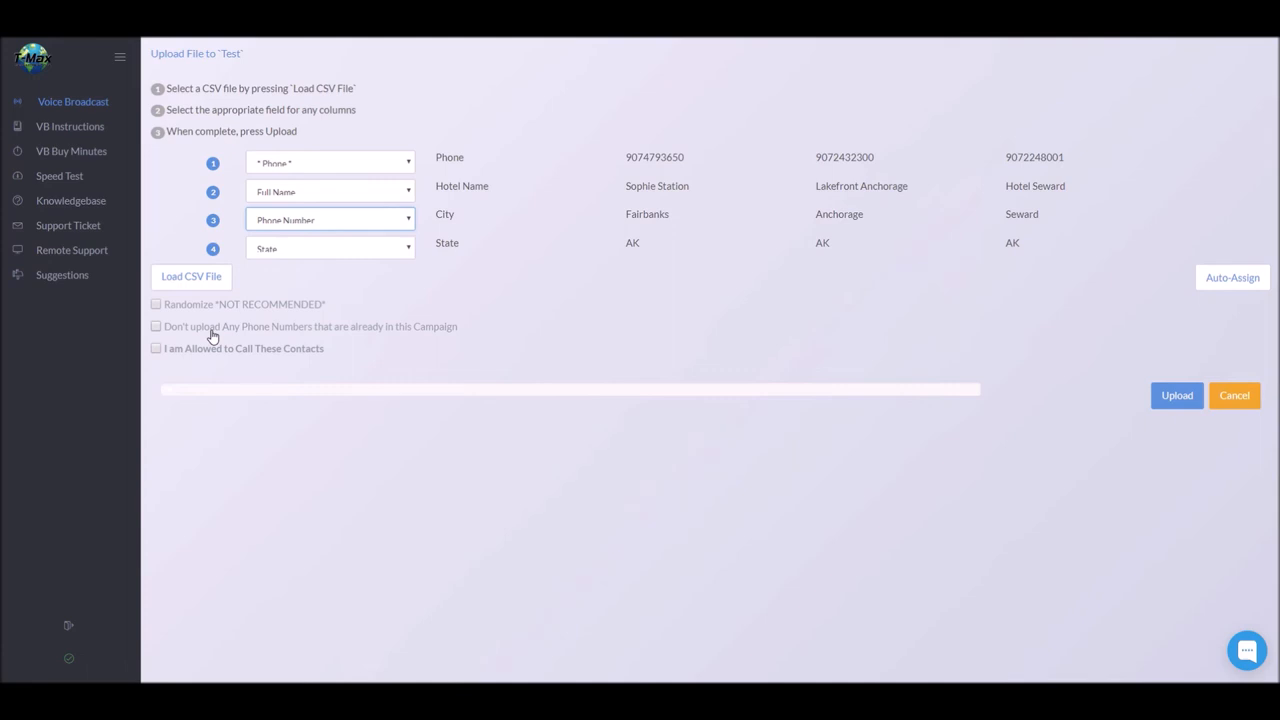
pyautogui.moveTo(211, 353)
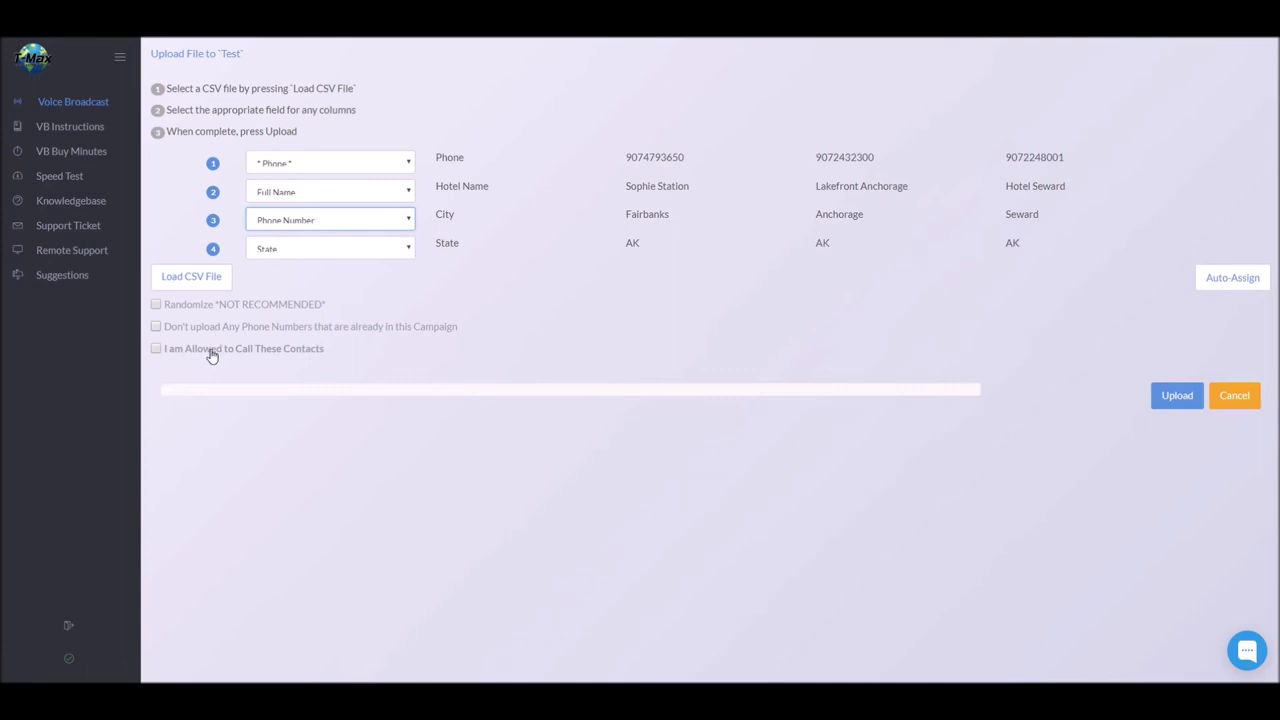
pyautogui.click(156, 348)
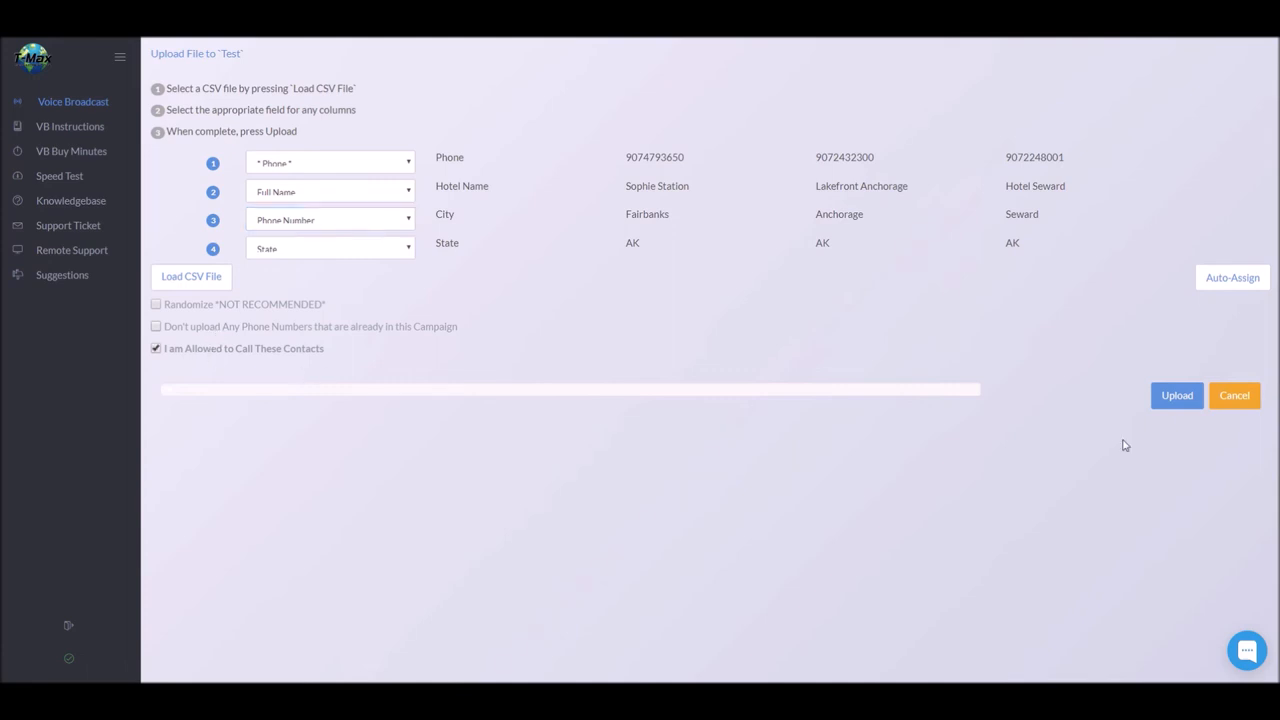
# Upload the contact file, dismiss the import notice, and bring up Test's message settings
pyautogui.click(1177, 395)
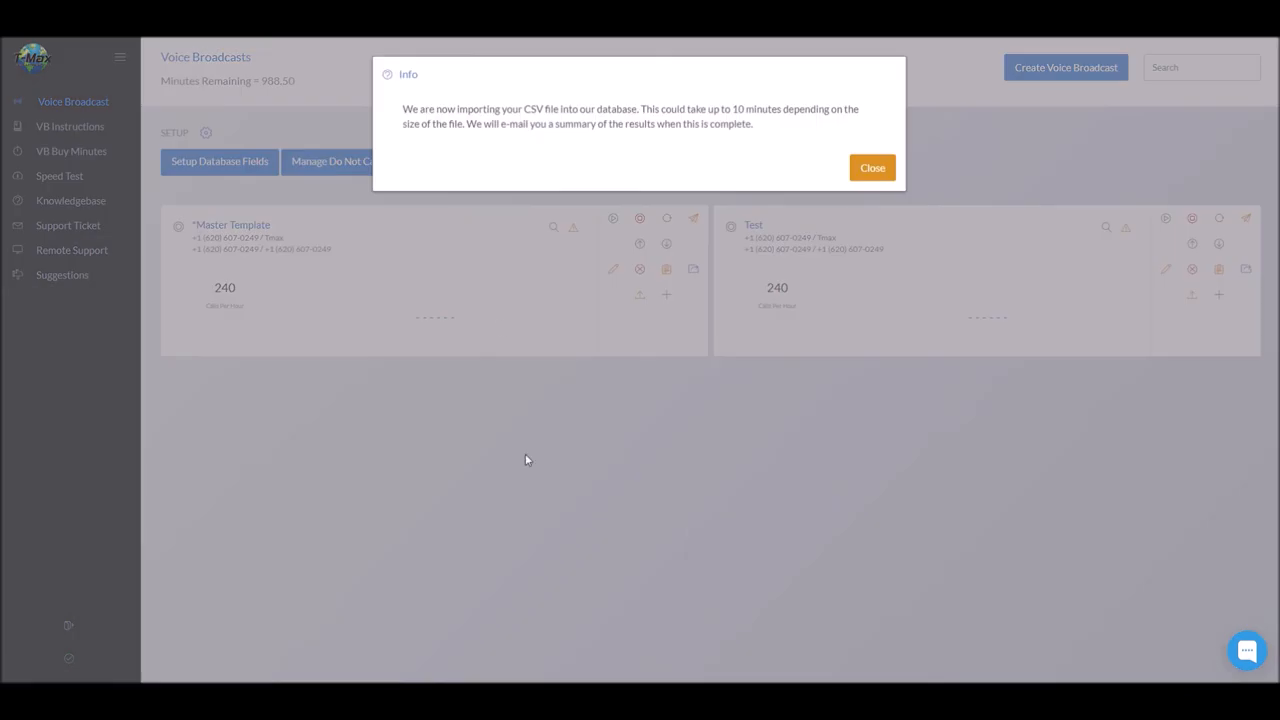
pyautogui.moveTo(715, 148)
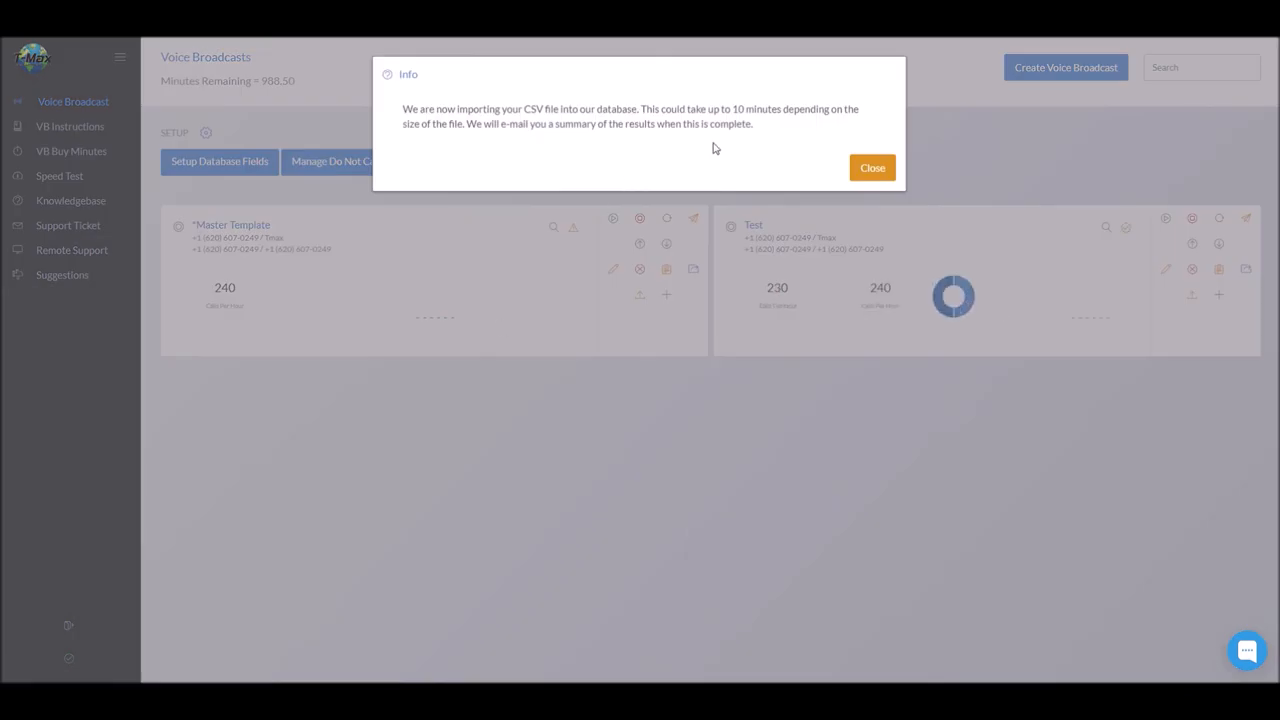
pyautogui.moveTo(910, 294)
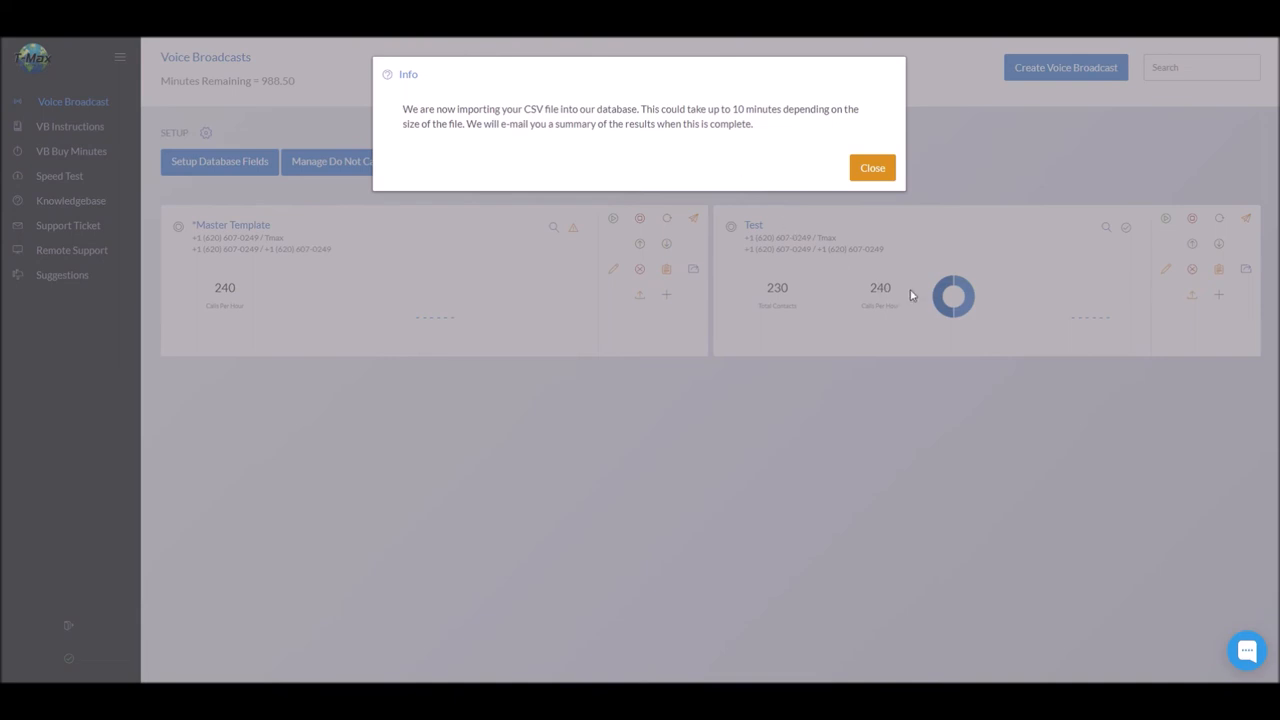
pyautogui.moveTo(883, 322)
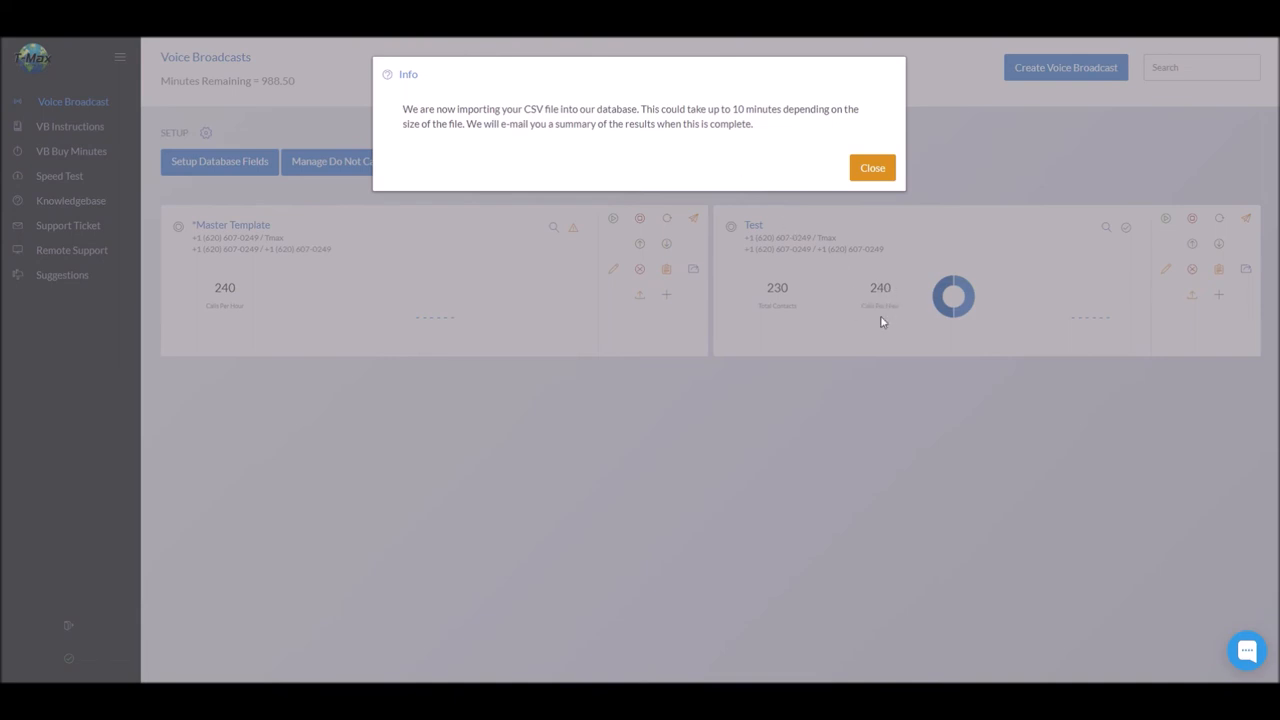
pyautogui.click(871, 167)
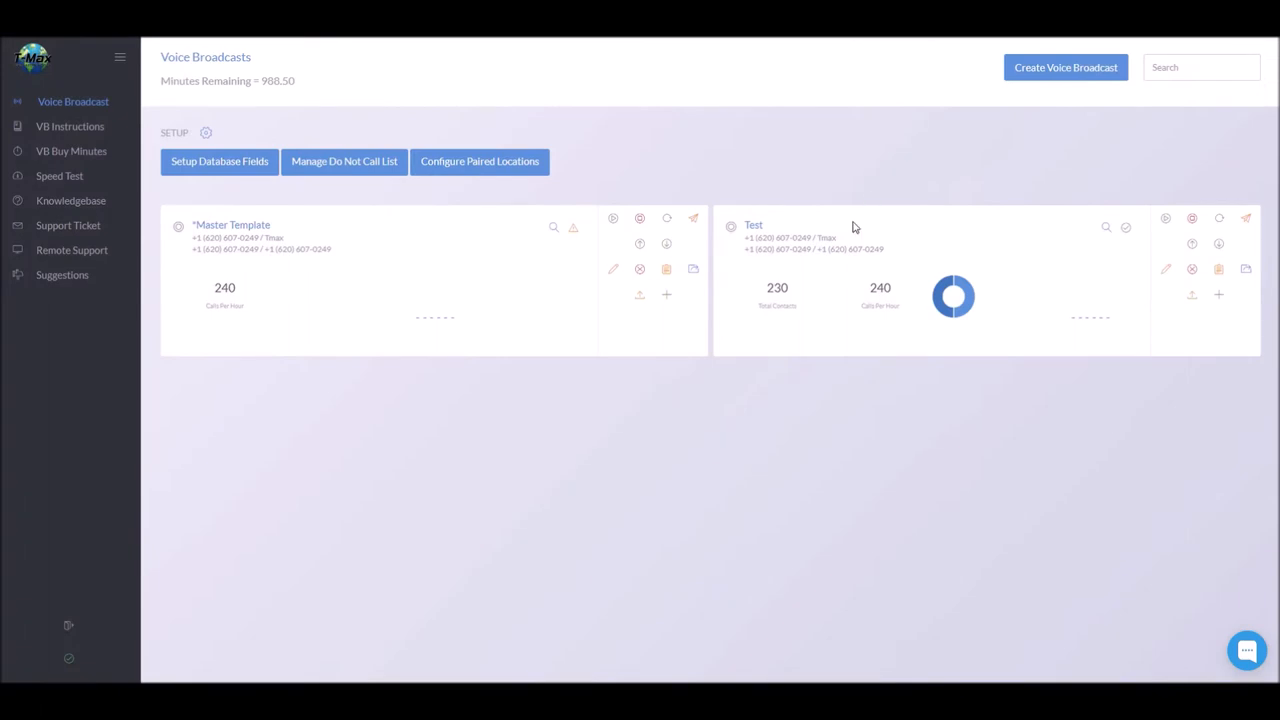
pyautogui.moveTo(845, 303)
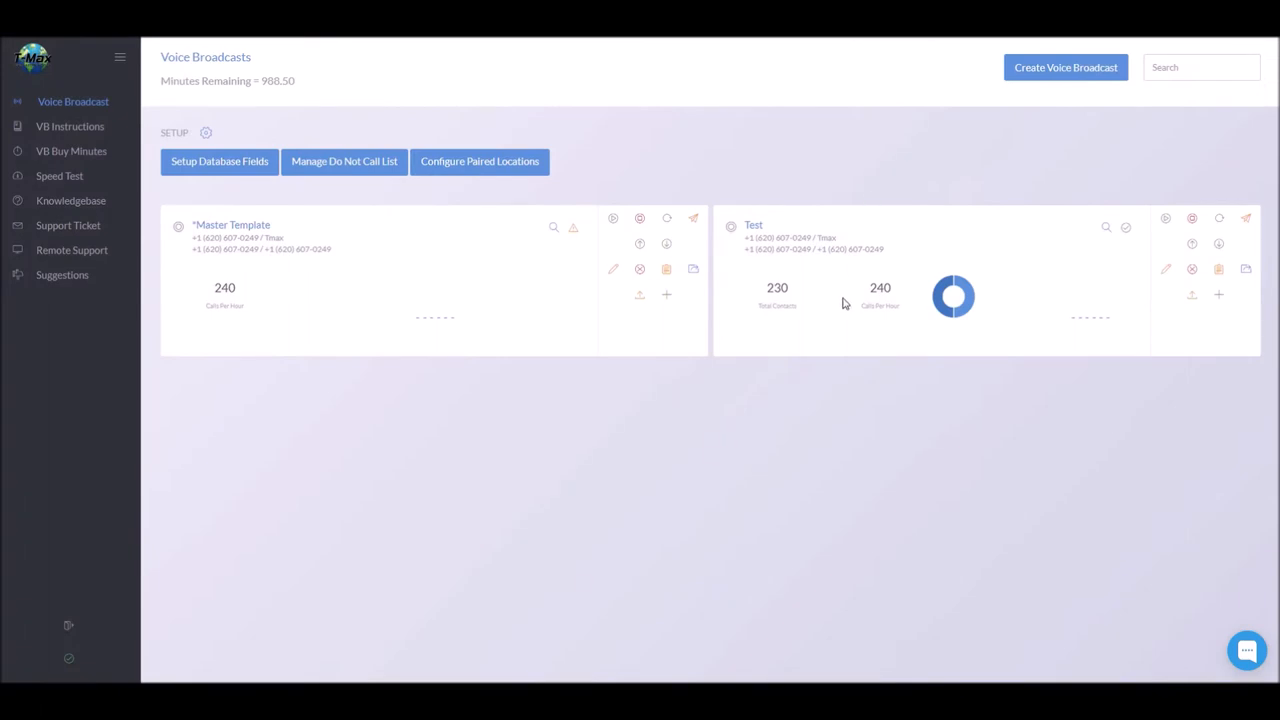
pyautogui.moveTo(858, 331)
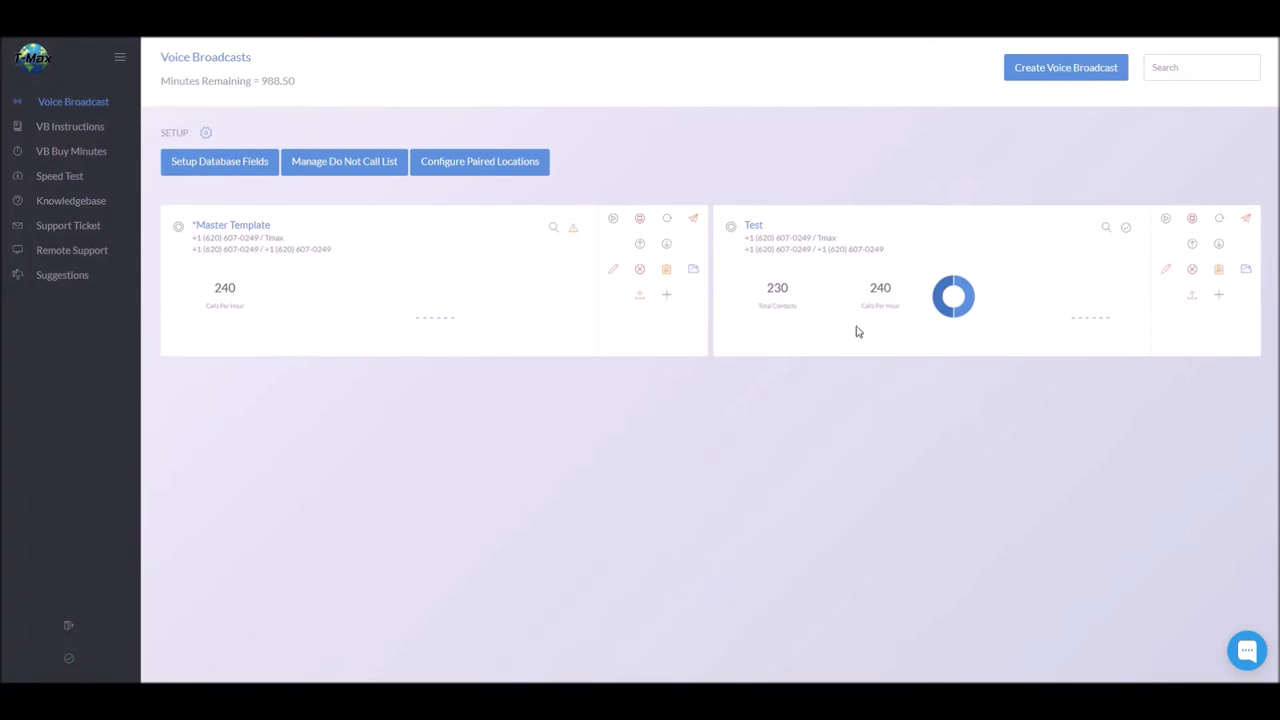
pyautogui.moveTo(959, 331)
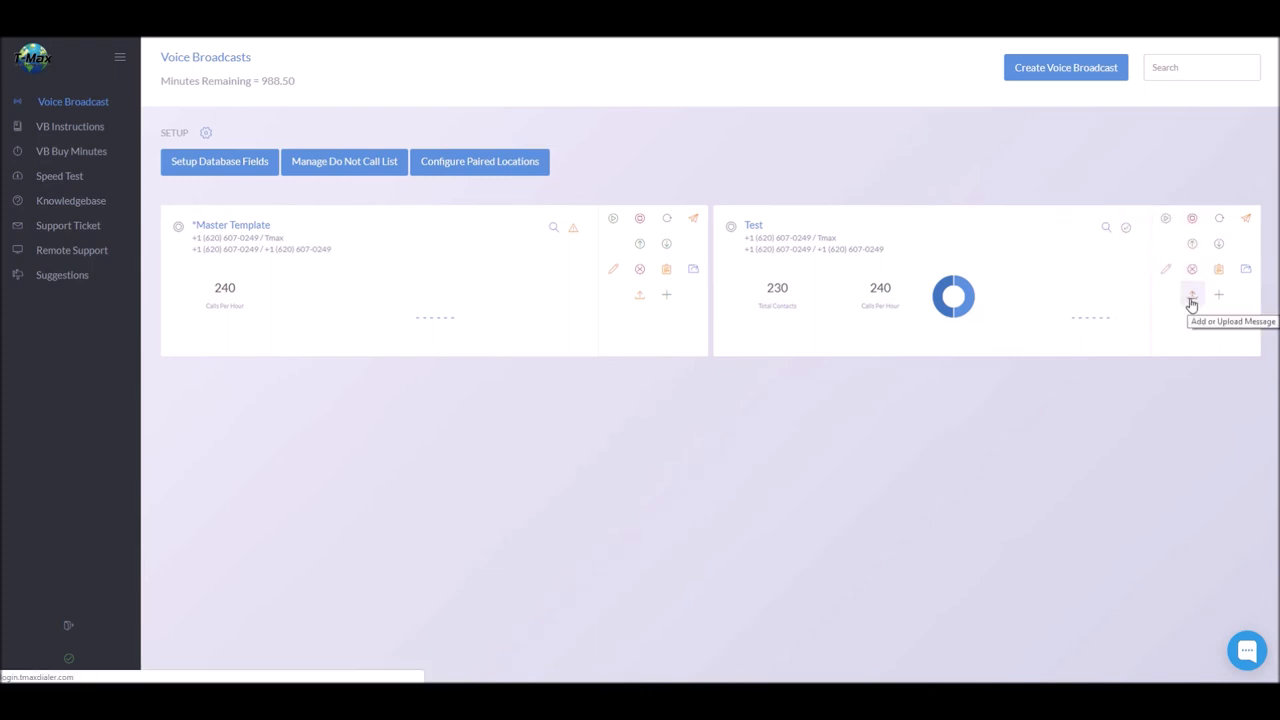
pyautogui.click(1192, 294)
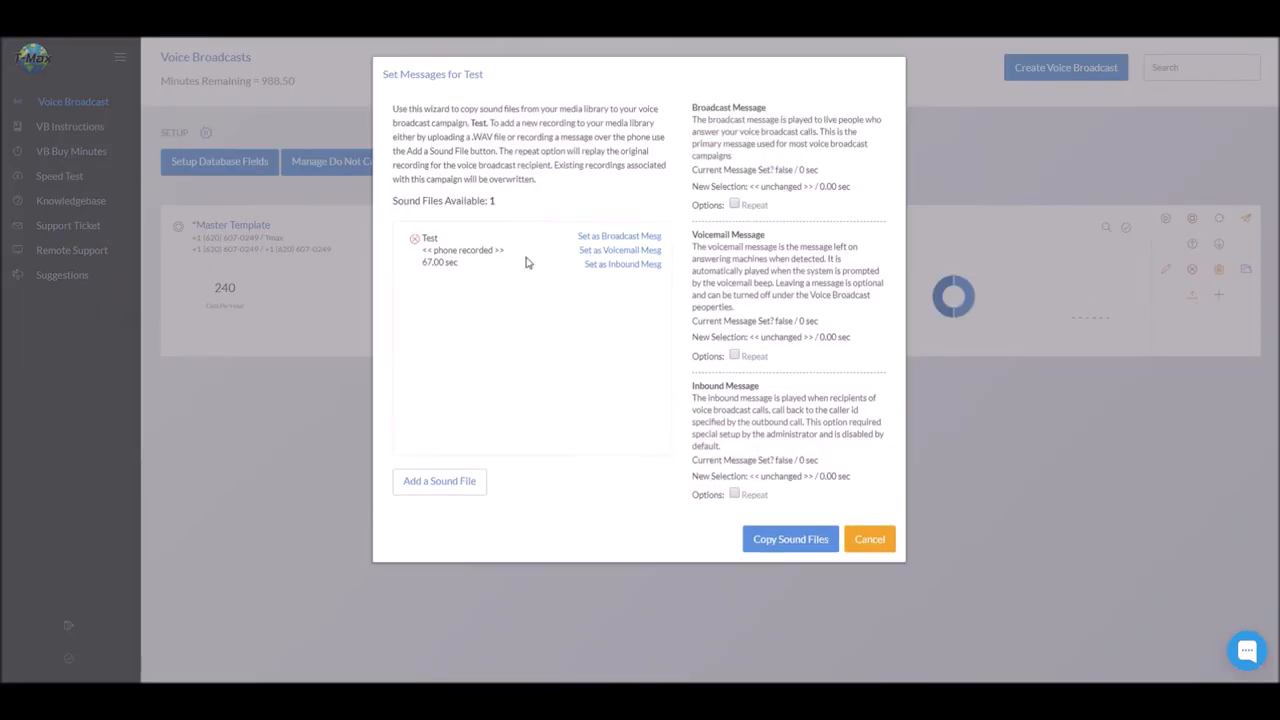
pyautogui.moveTo(505, 433)
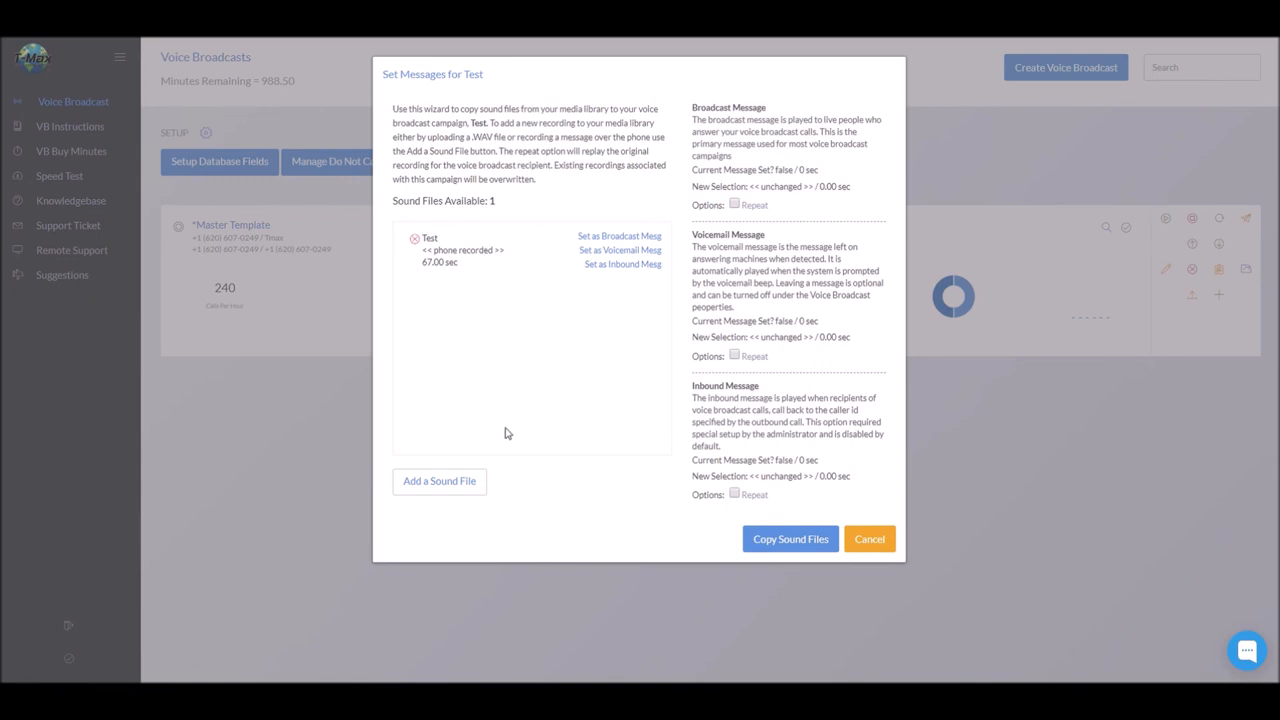
# Start a new sound file set to record the message over the phone
pyautogui.click(438, 481)
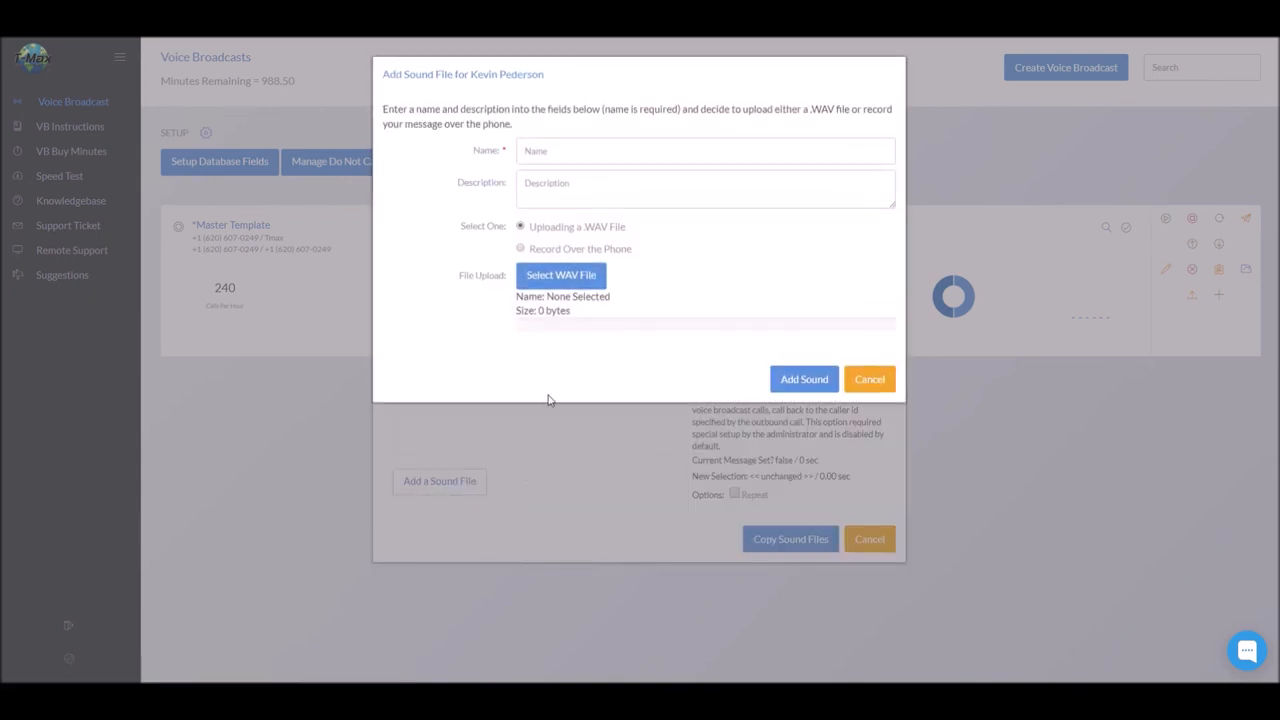
pyautogui.click(705, 151)
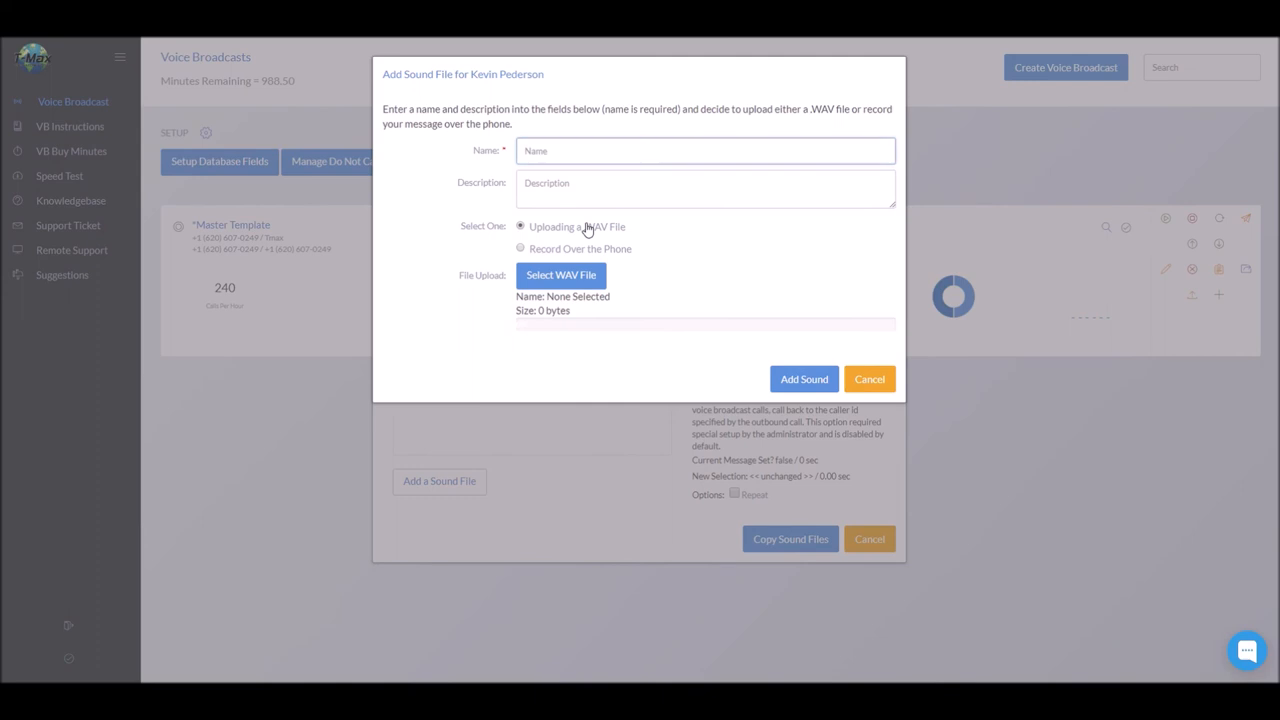
pyautogui.click(520, 248)
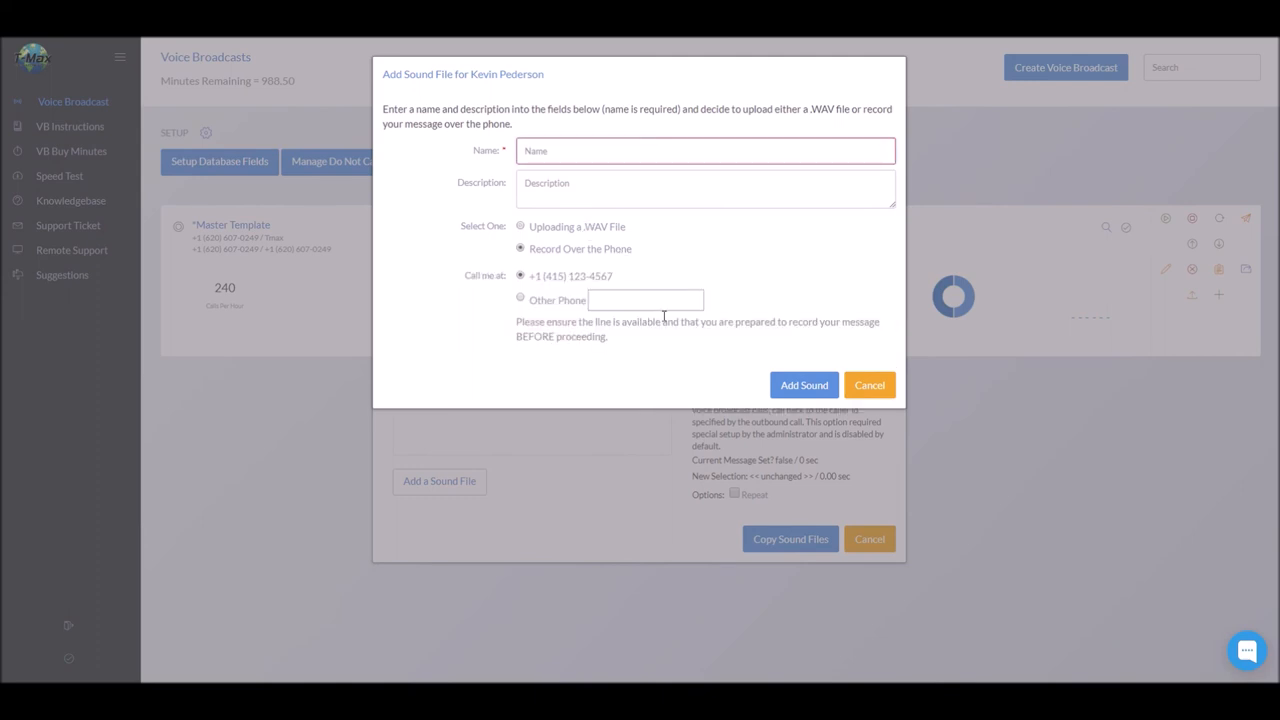
pyautogui.click(520, 226)
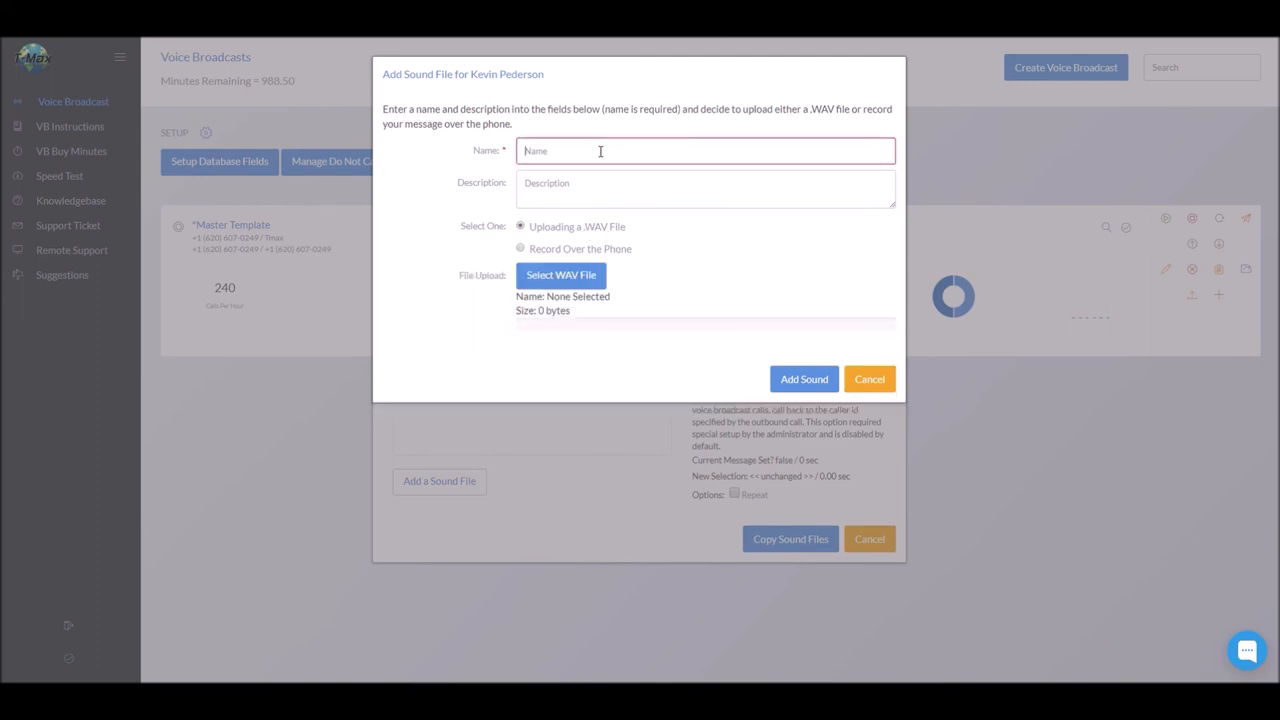
pyautogui.click(520, 248)
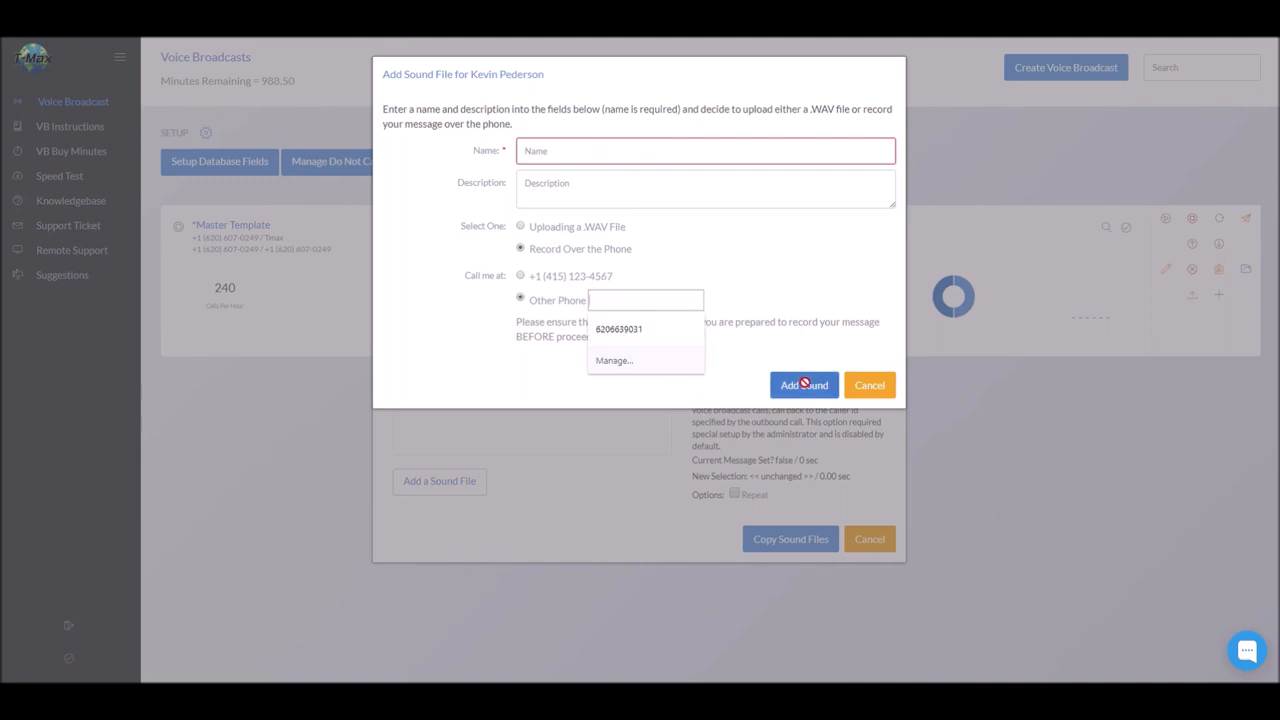
pyautogui.moveTo(869, 385)
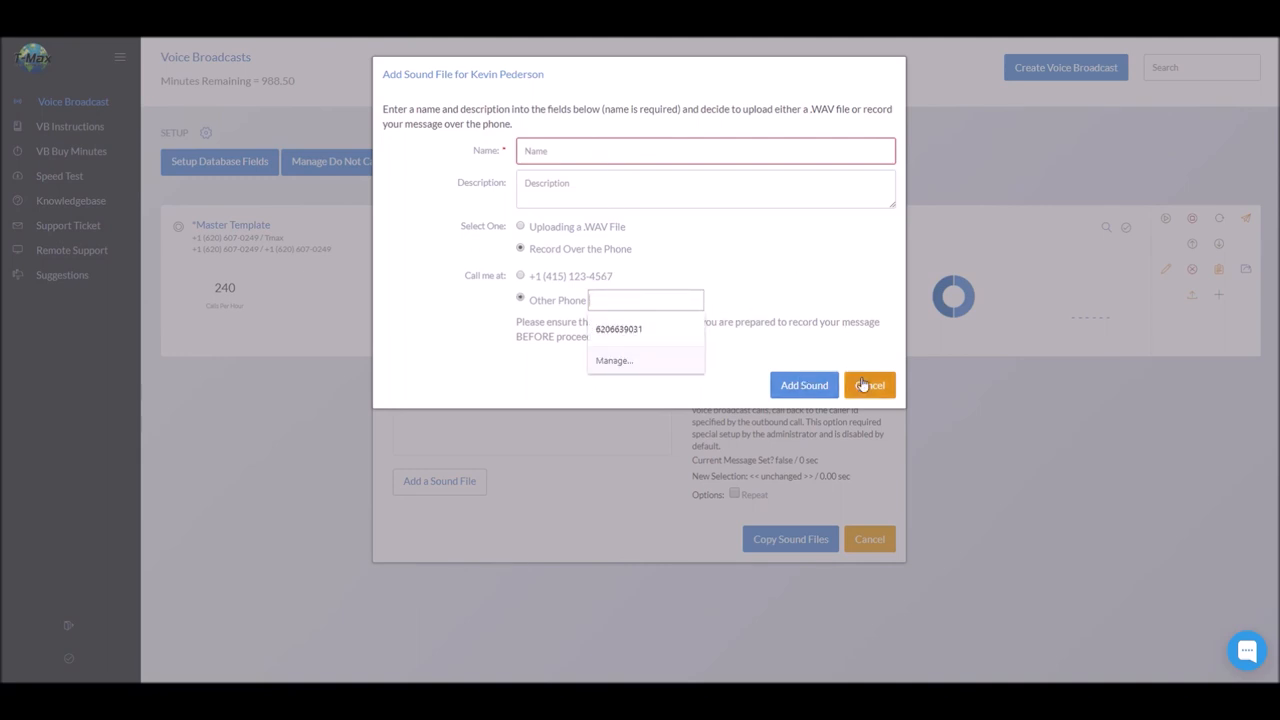
# Discard the new sound file and set the Test recording as broadcast message
pyautogui.click(868, 385)
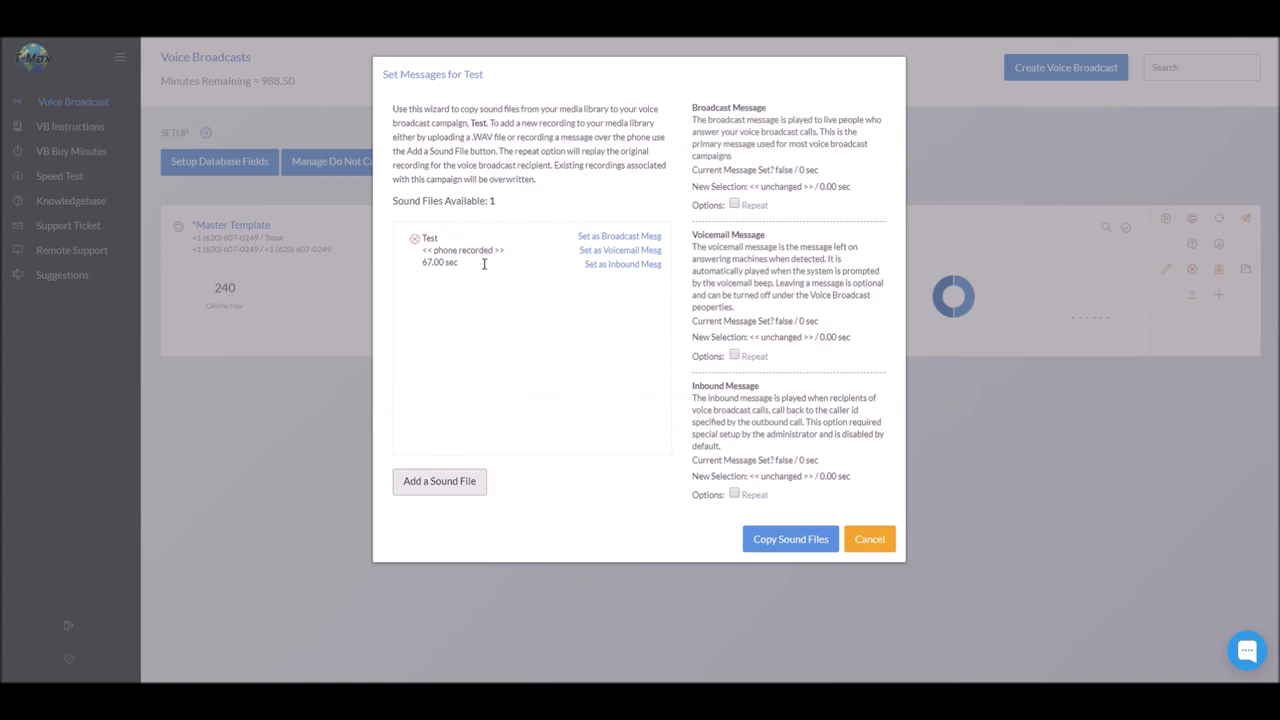
pyautogui.moveTo(588, 233)
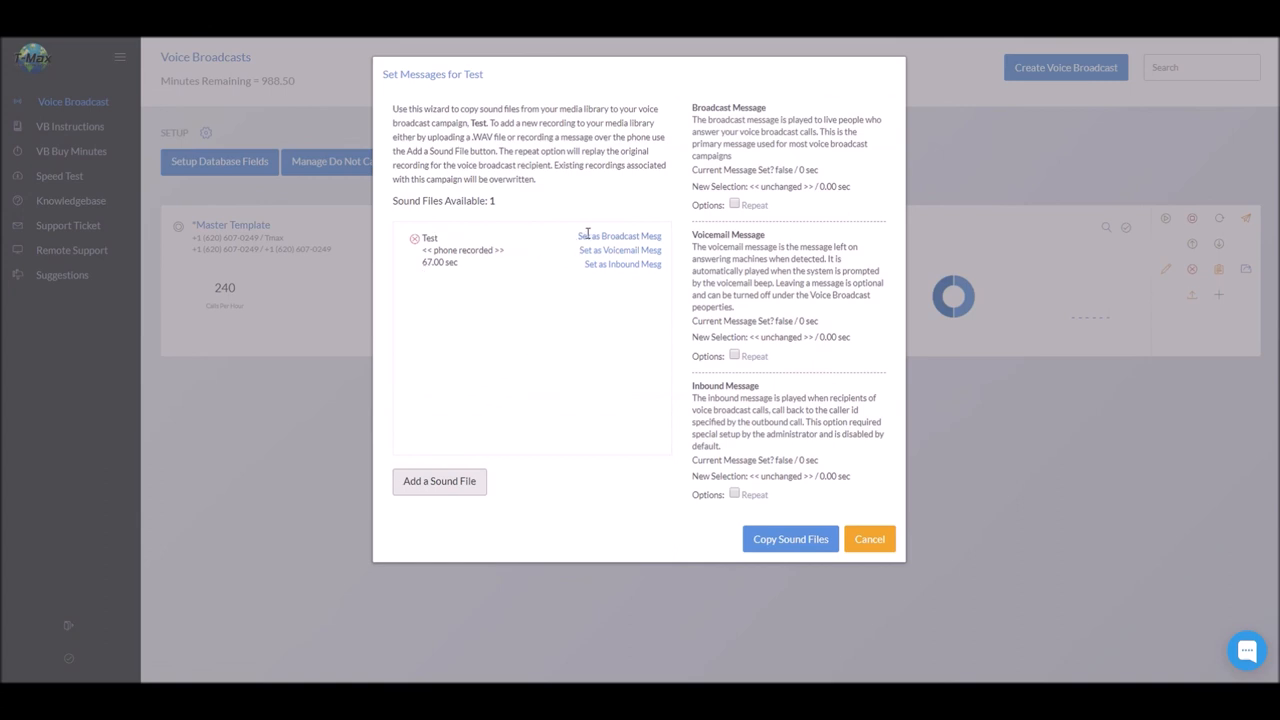
pyautogui.click(620, 236)
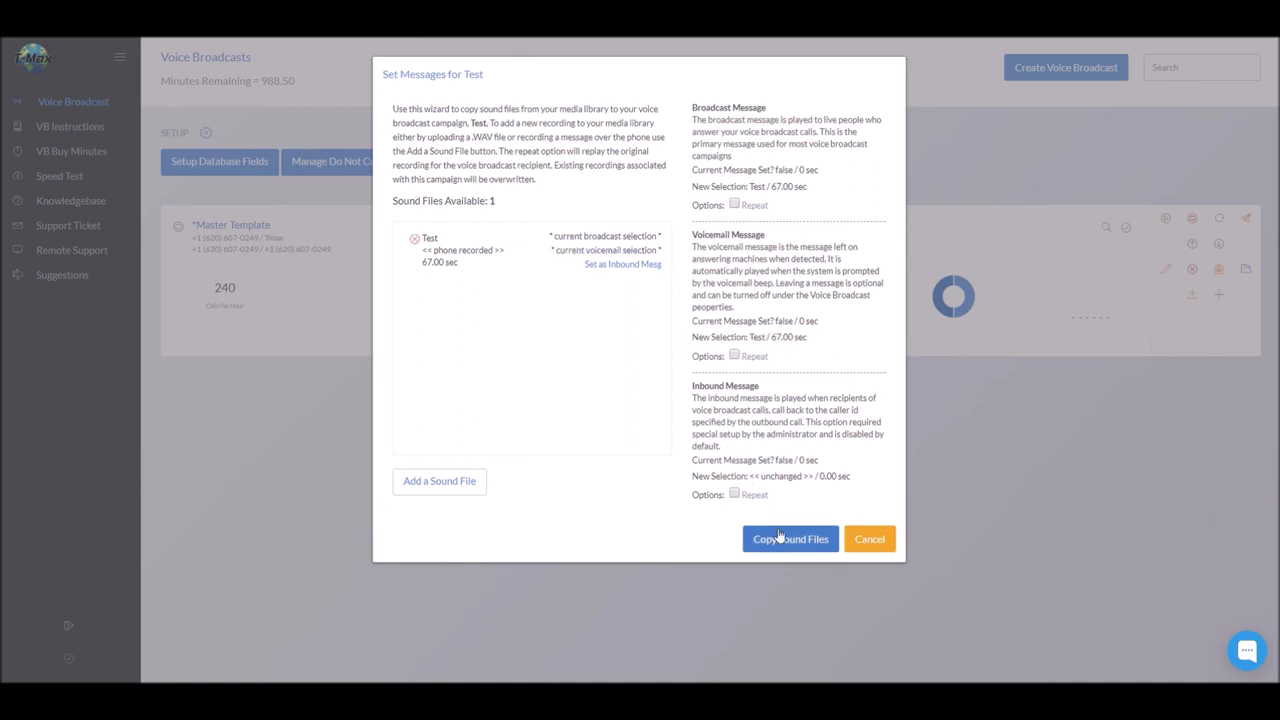
# Copy the sound files to save the broadcast and voicemail selections
pyautogui.click(790, 538)
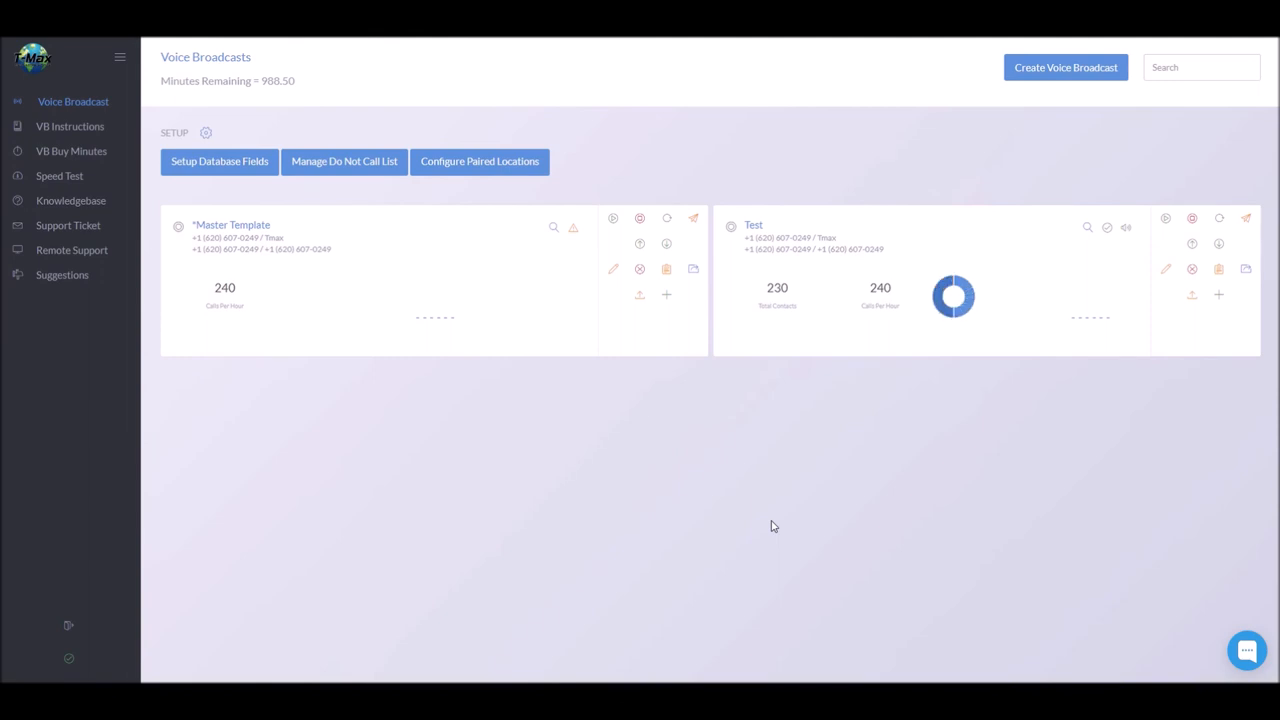
pyautogui.moveTo(913, 389)
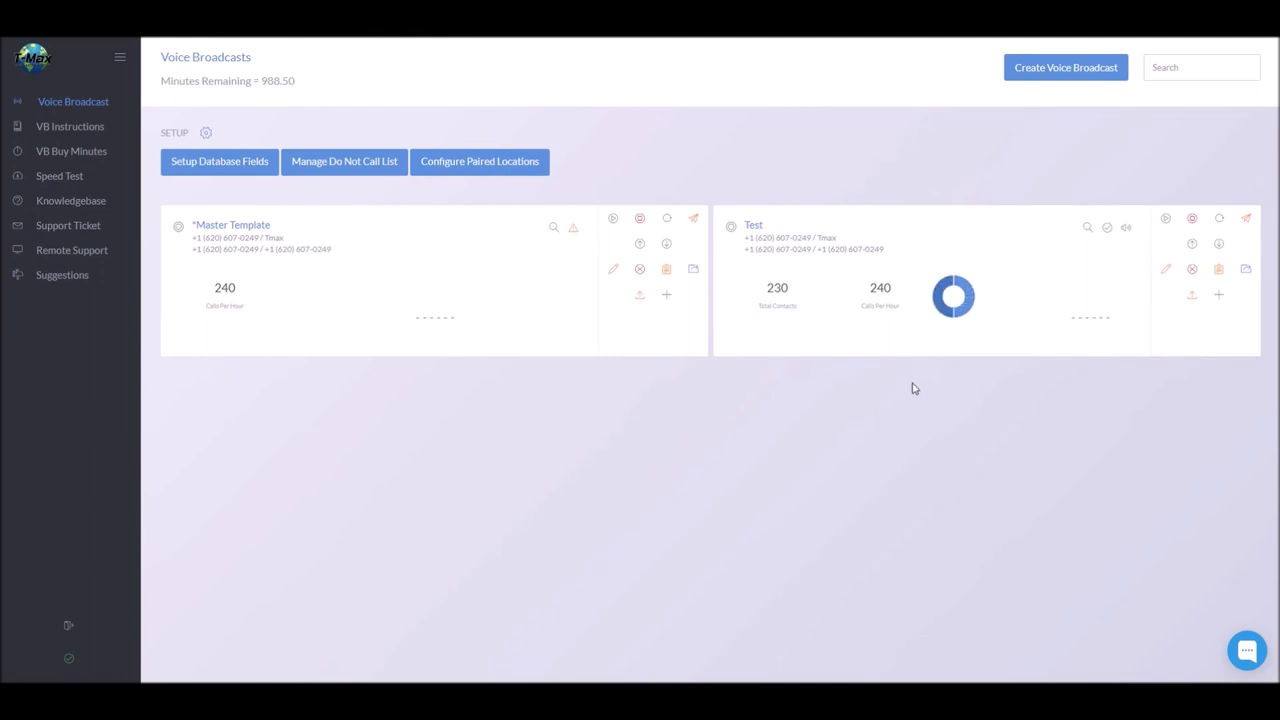
pyautogui.moveTo(1166, 219)
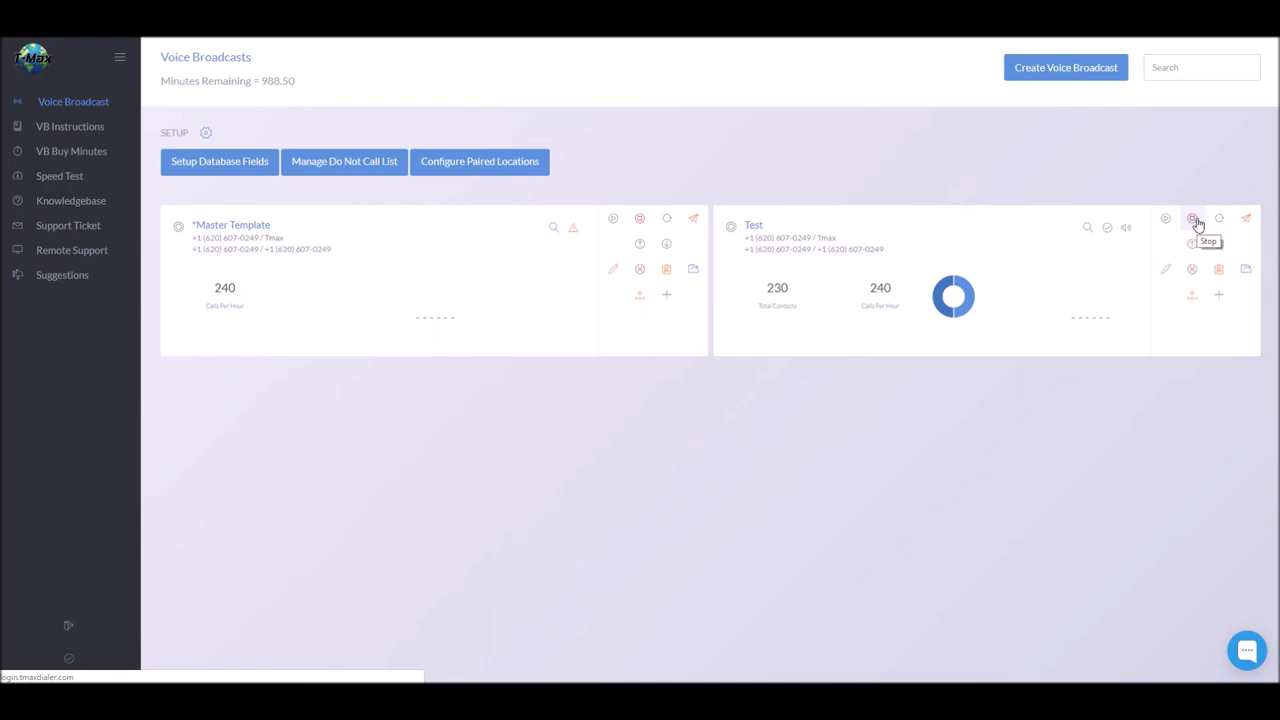
pyautogui.moveTo(285, 373)
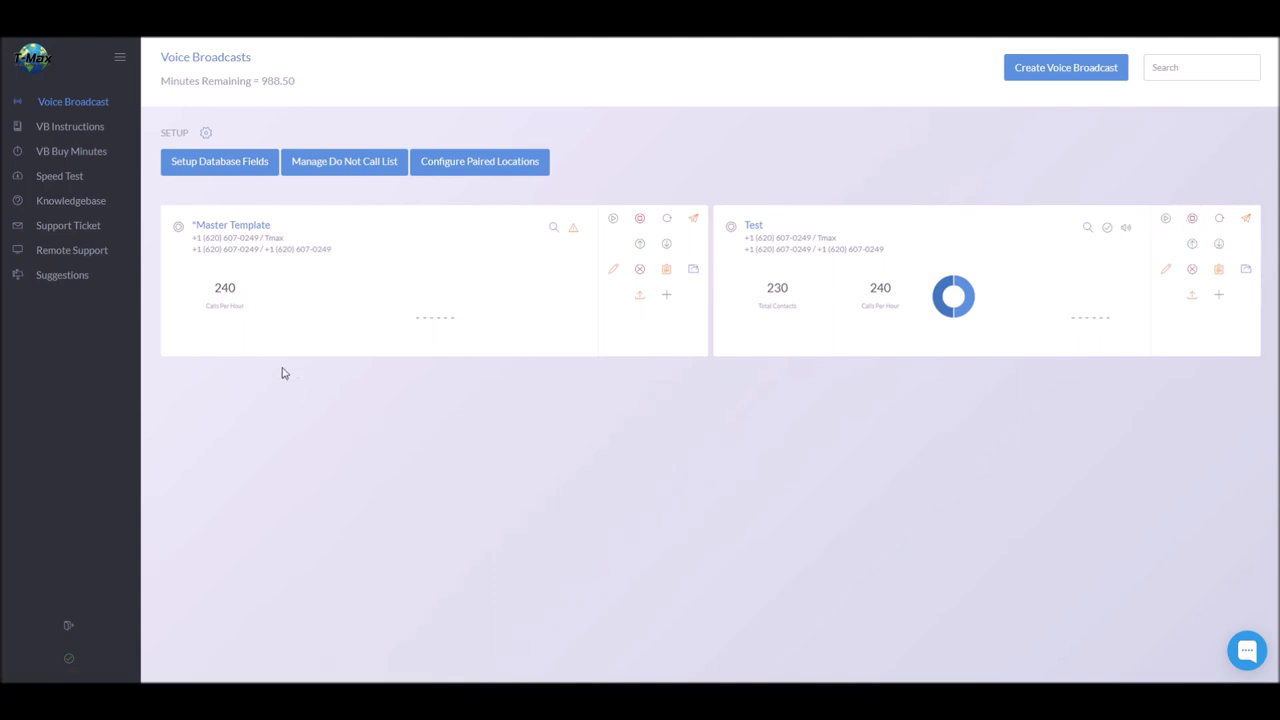
pyautogui.moveTo(70, 200)
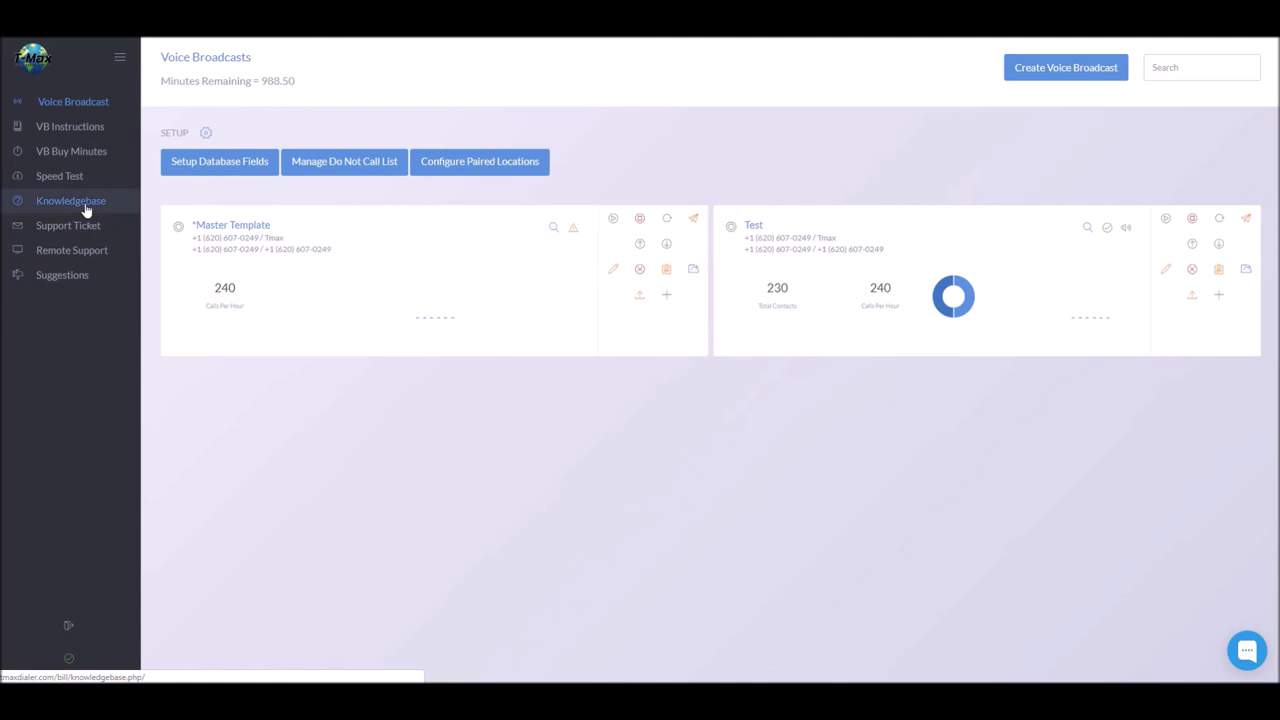